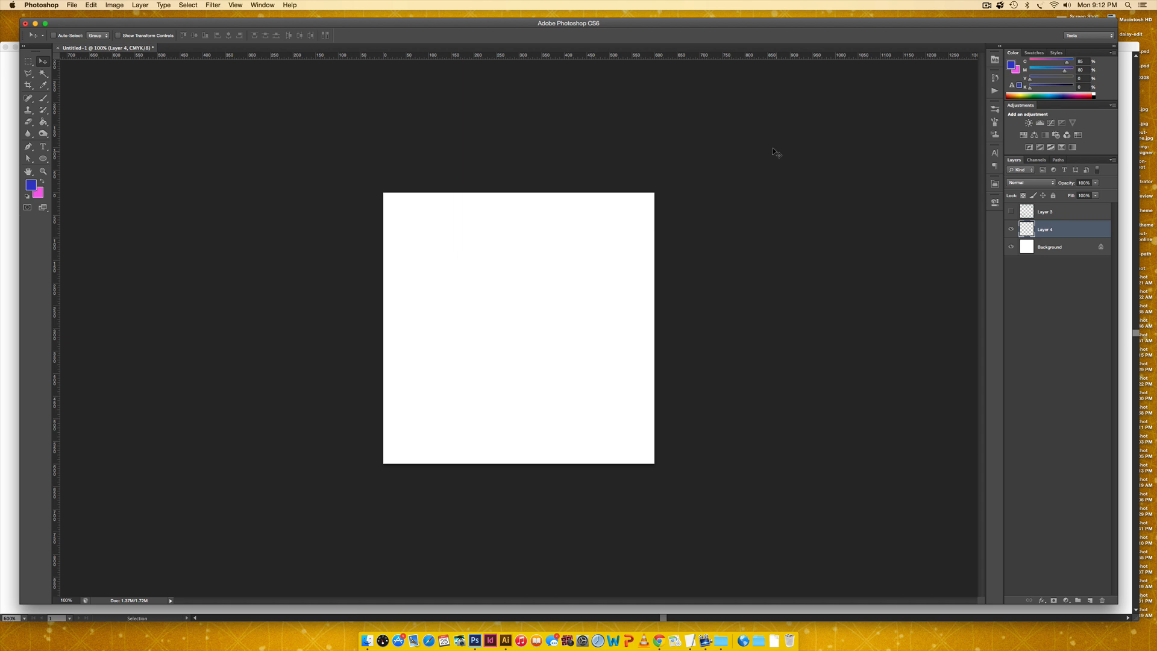
mouse_move(776, 151)
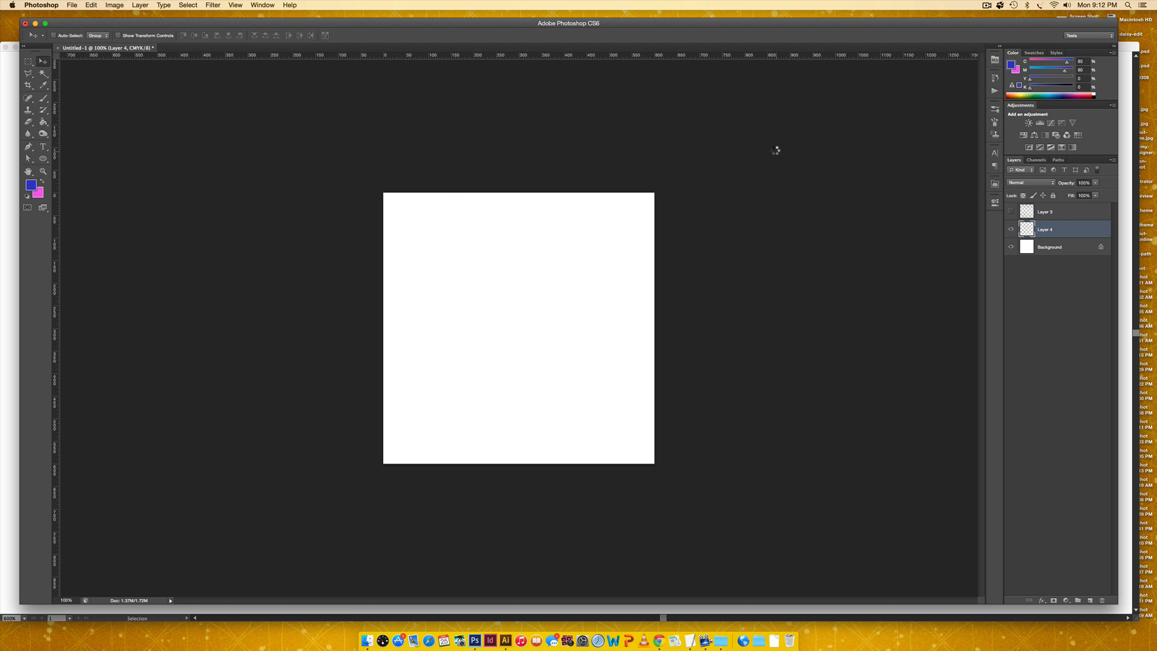
mouse_move(776, 152)
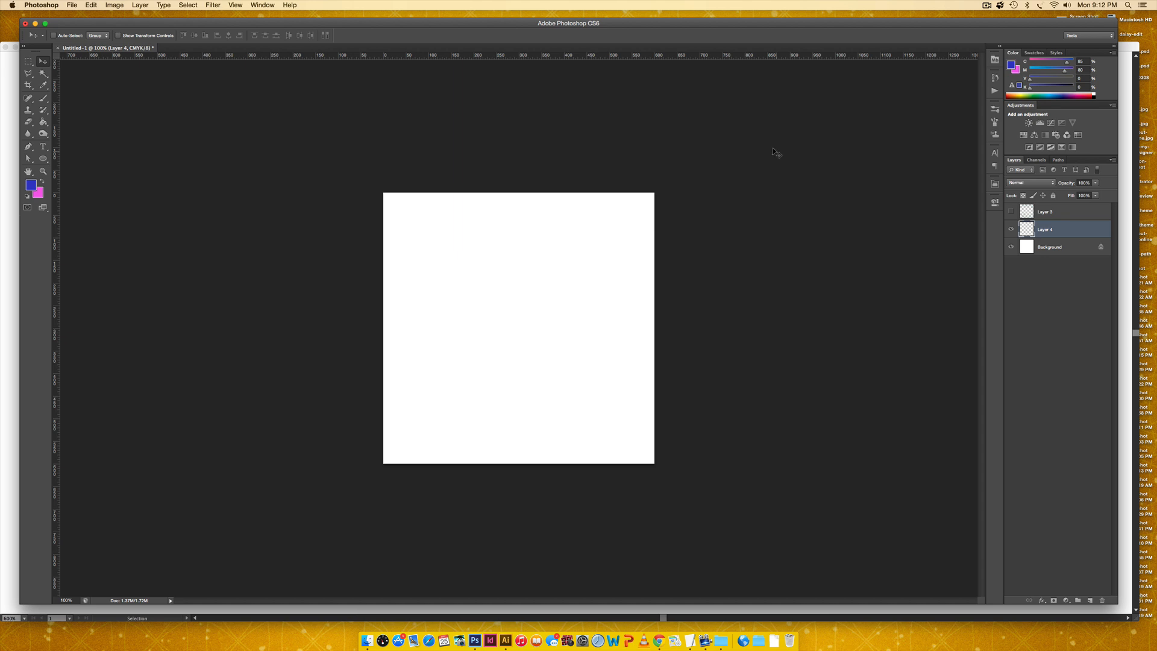
Show the Layer 5 round confetti bands example and hide Layer 4
click(29, 98)
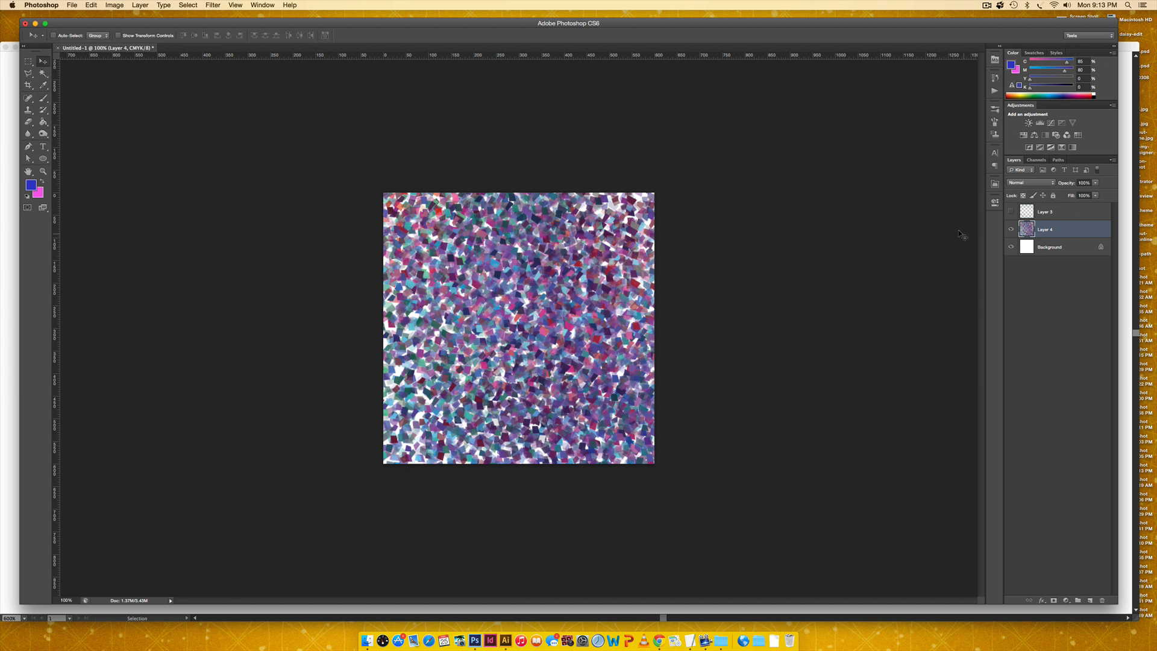
click(1012, 229)
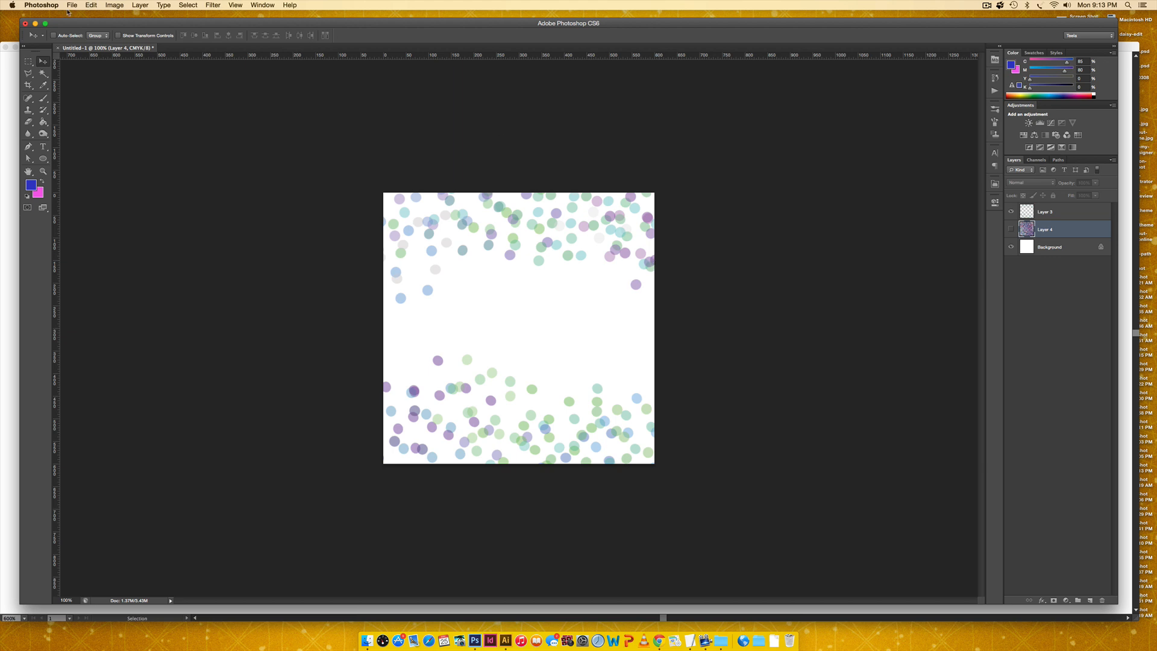
Create a new 2 × 2 inch, 300 ppi CMYK document via File > New
click(72, 6)
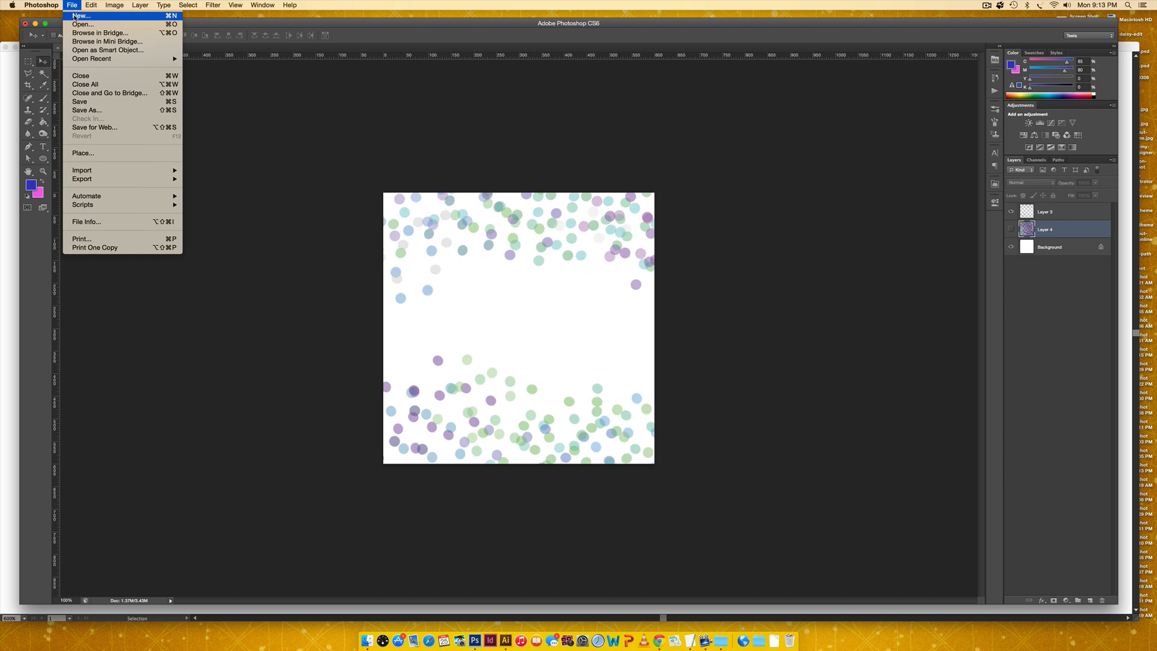
click(79, 16)
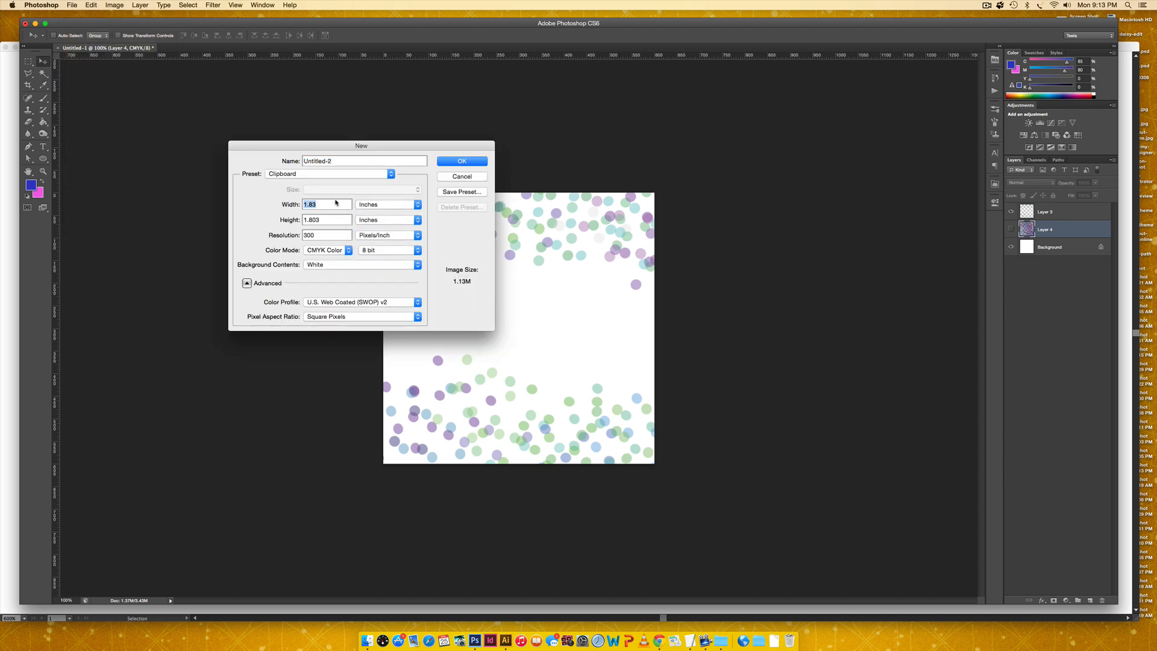
text(2)
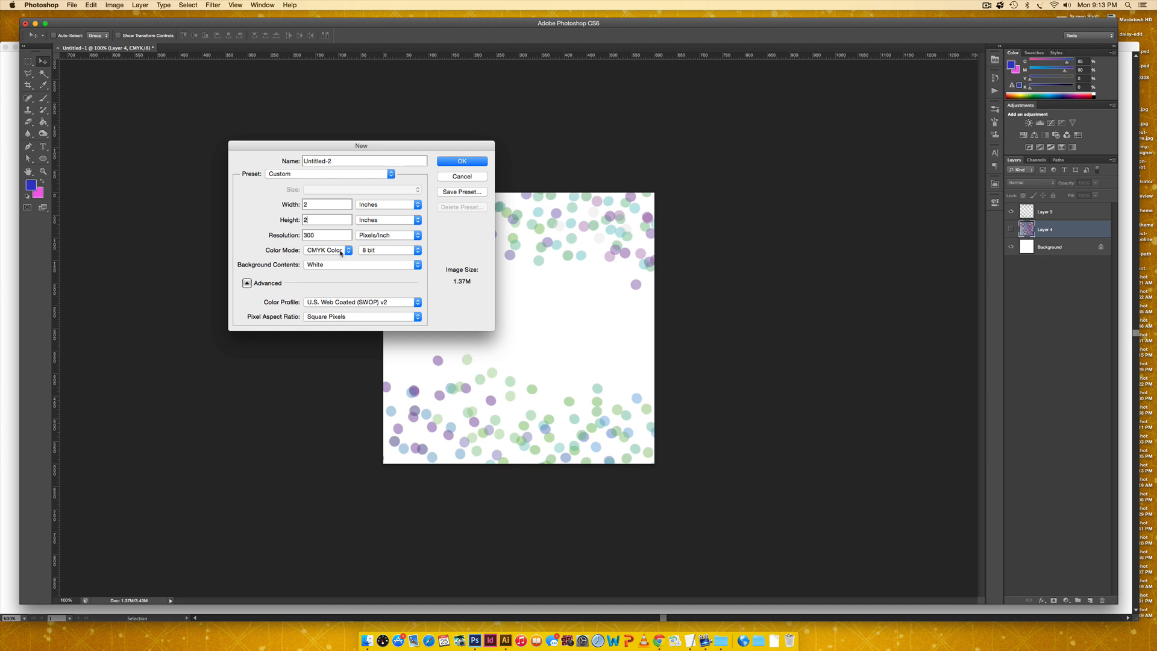
click(461, 161)
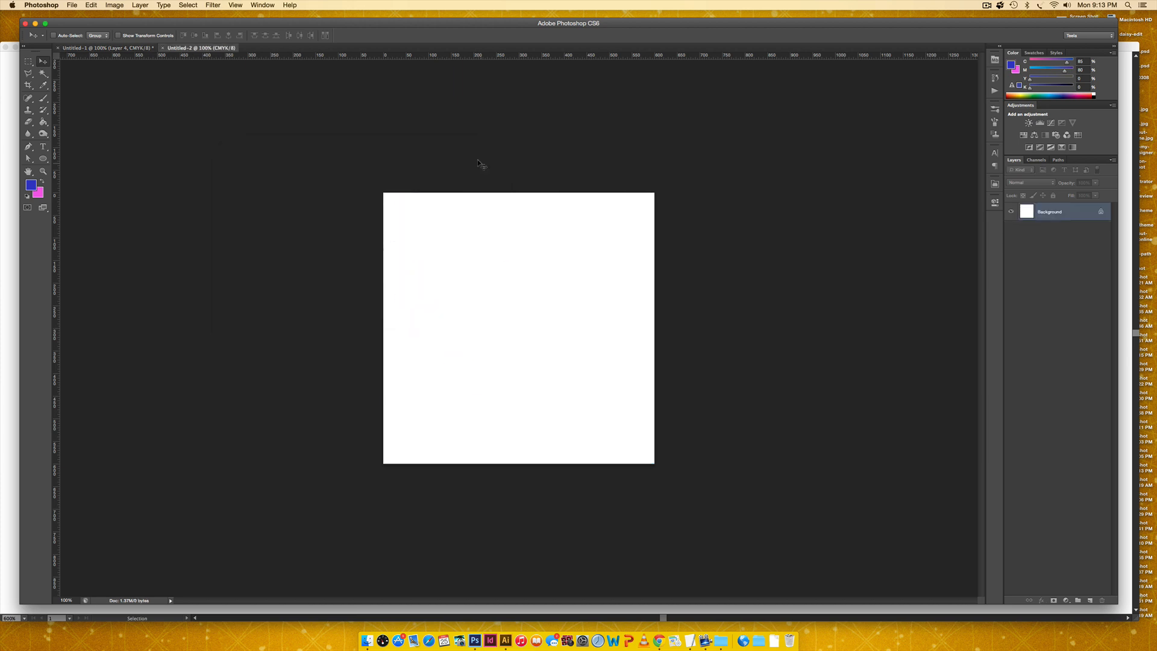
mouse_move(567, 187)
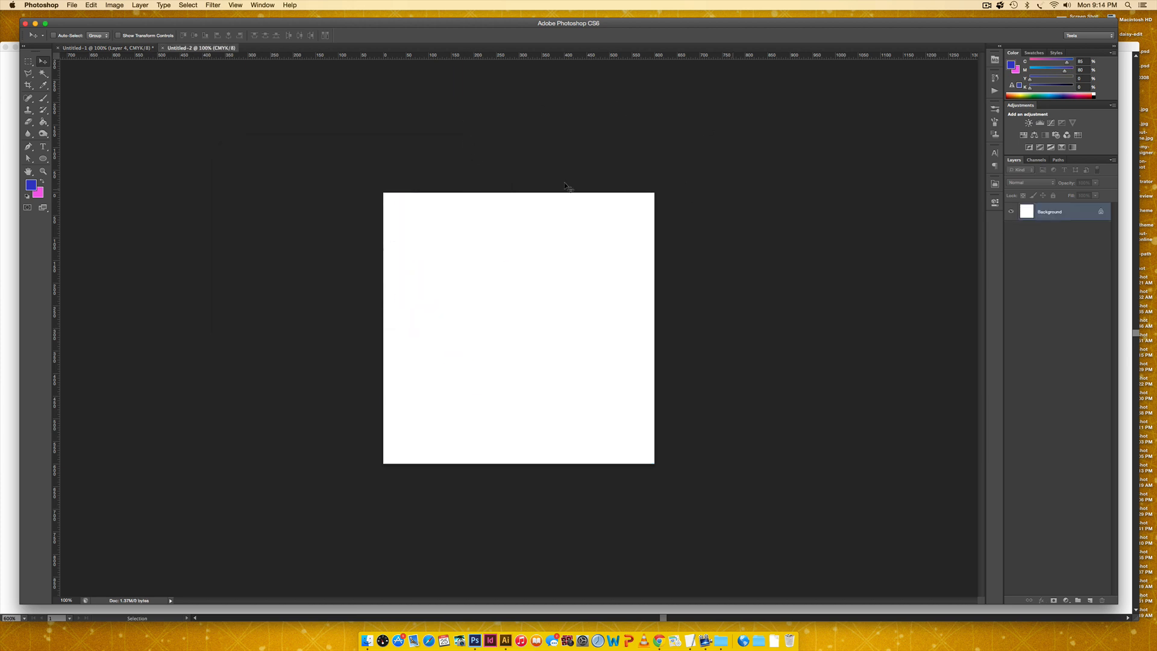
Reset colours to default black and white and add a new empty layer
click(26, 182)
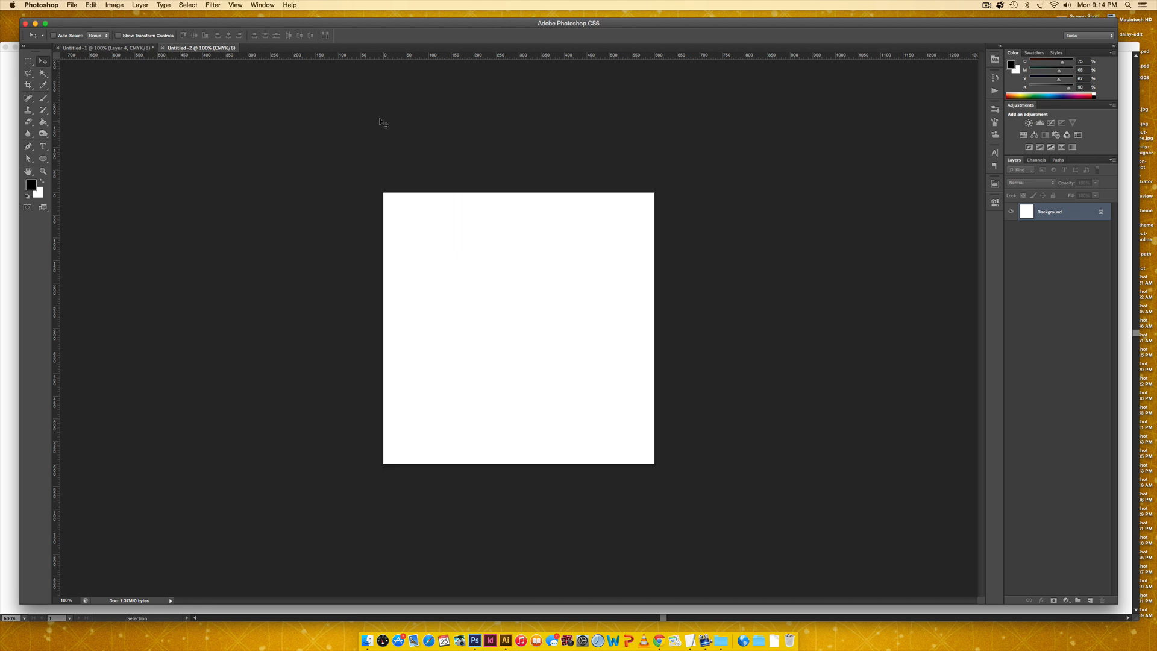
mouse_move(395, 118)
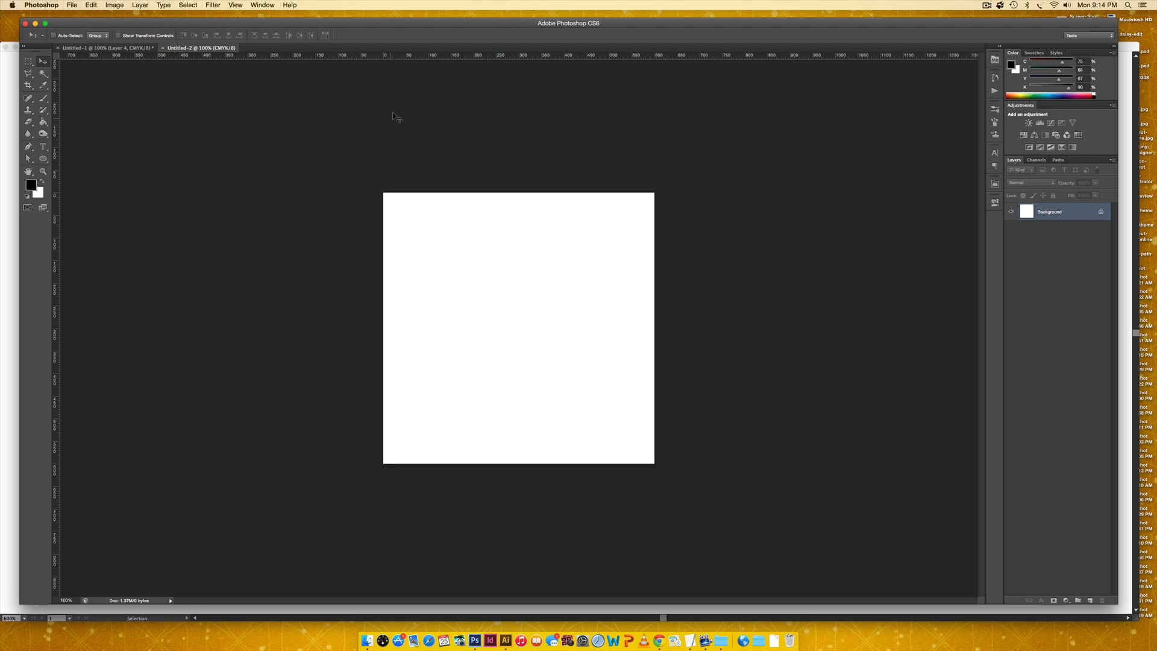
click(1079, 601)
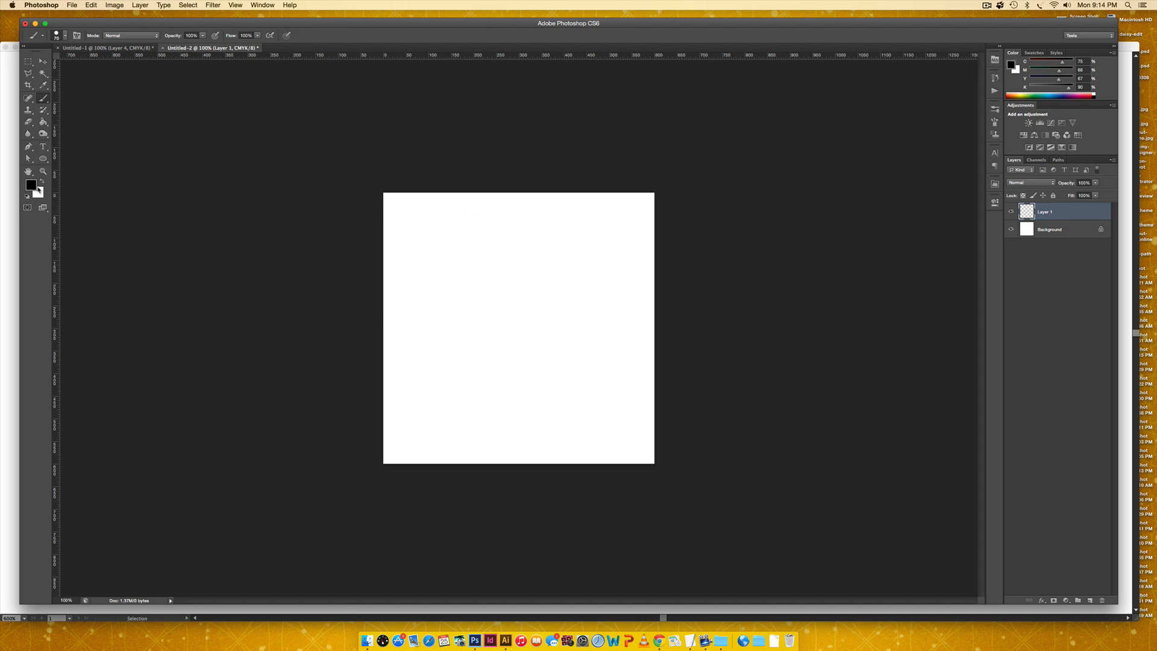
Pick dark grey, then lighter grey, and paint round dots across the layer
click(30, 184)
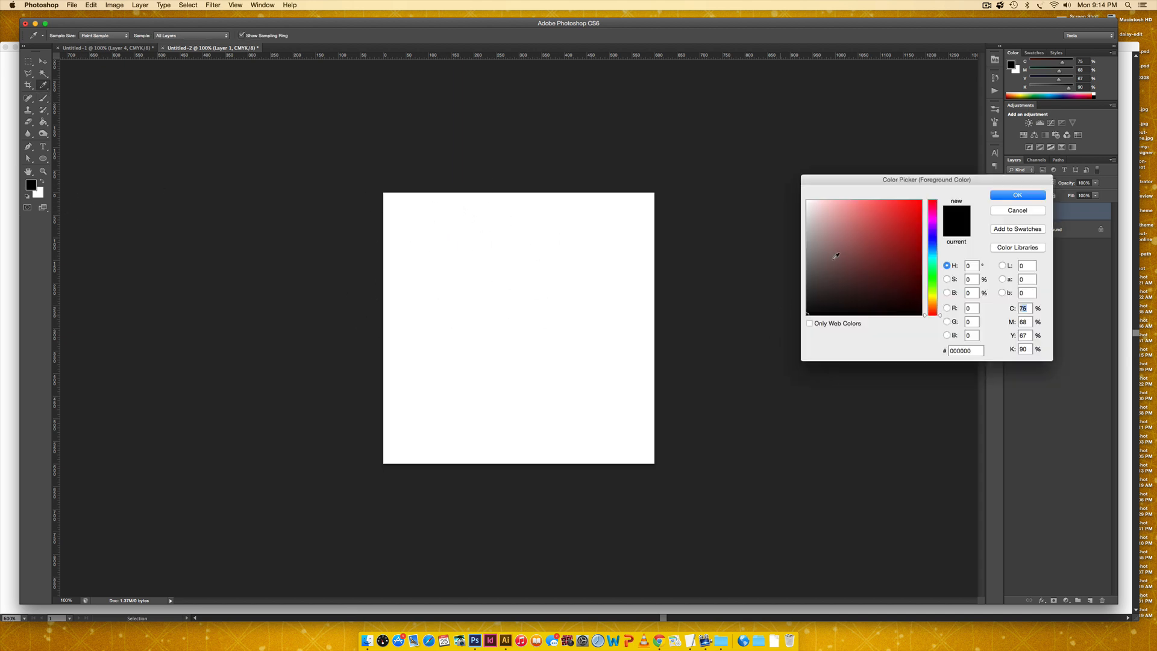
click(806, 264)
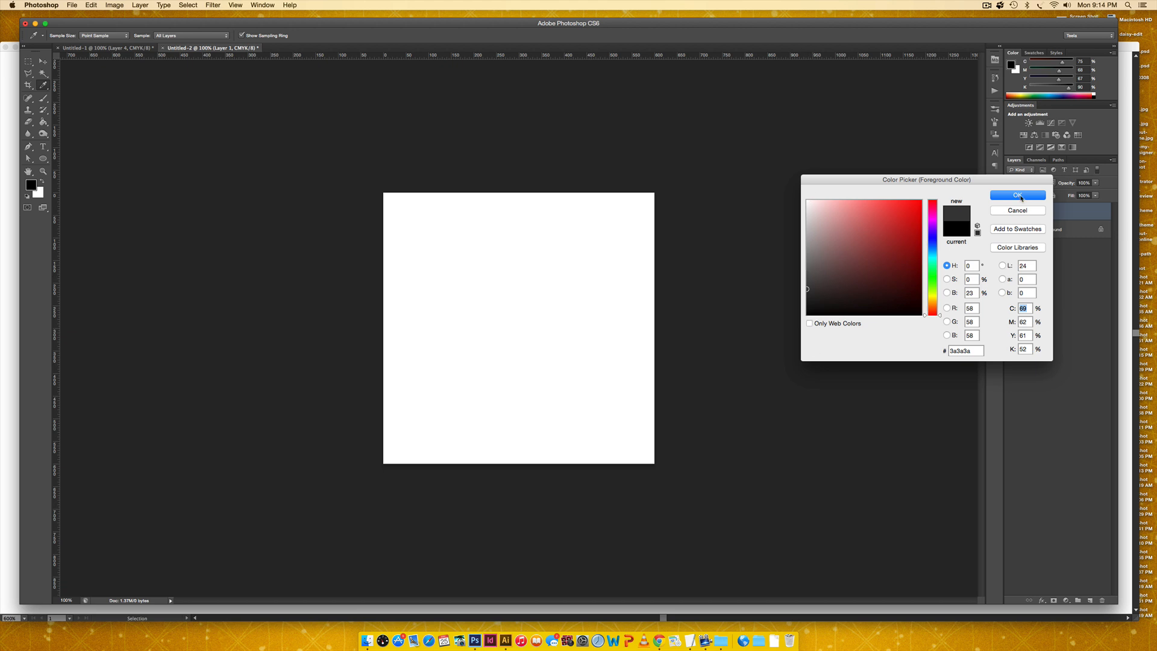
click(1018, 195)
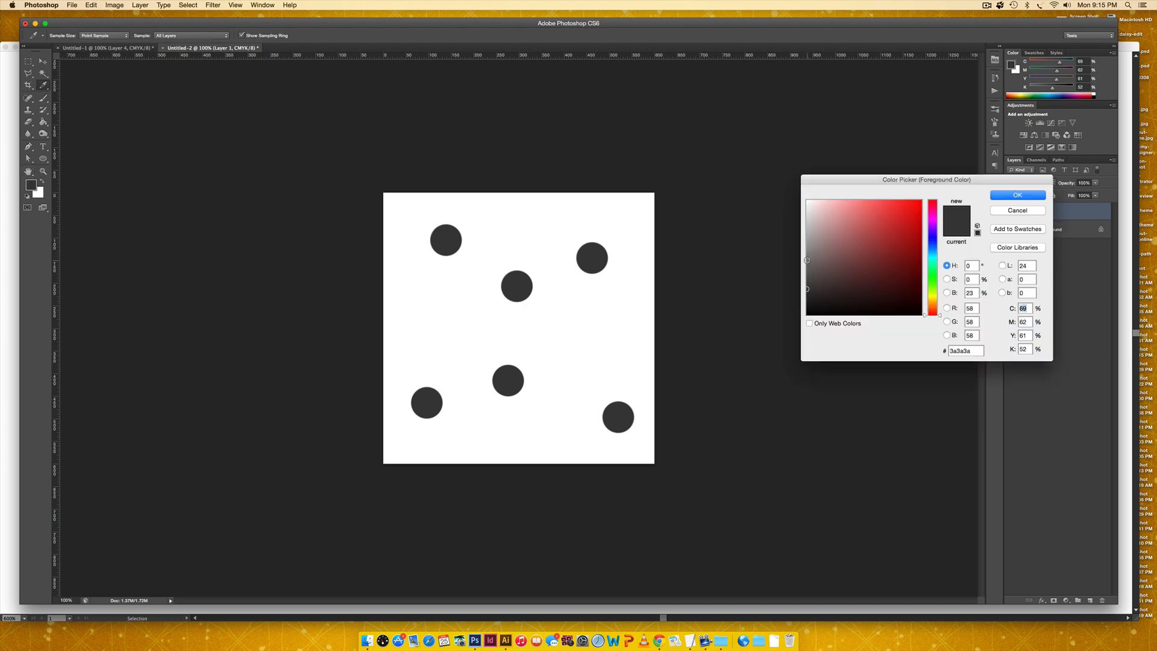
click(1017, 194)
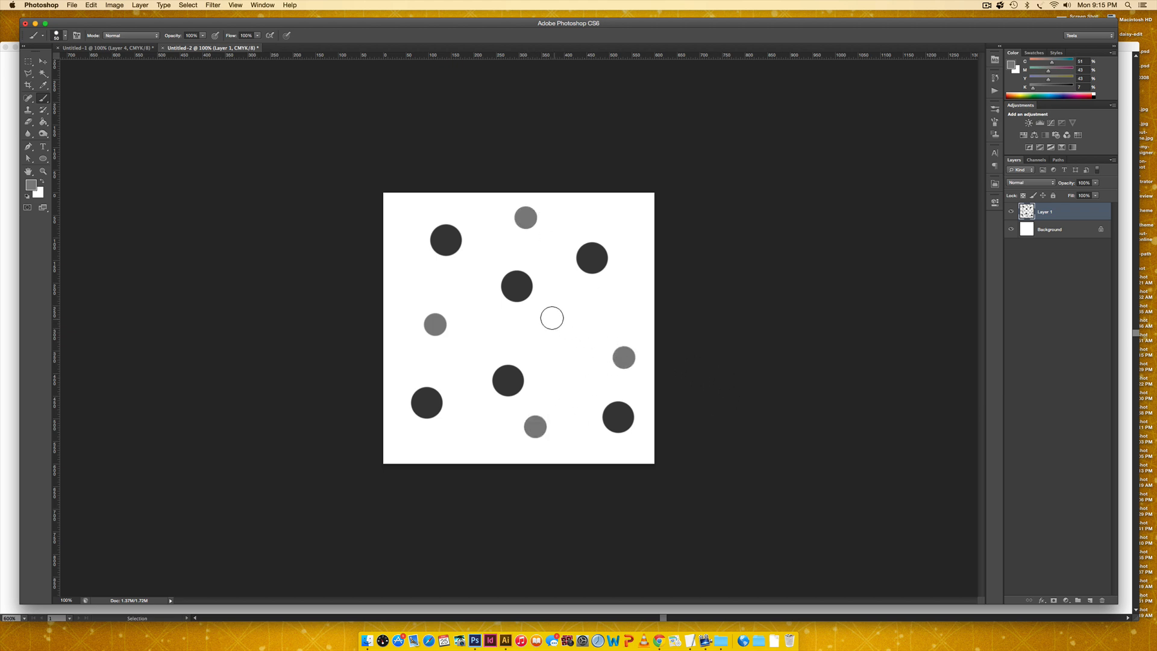
click(552, 319)
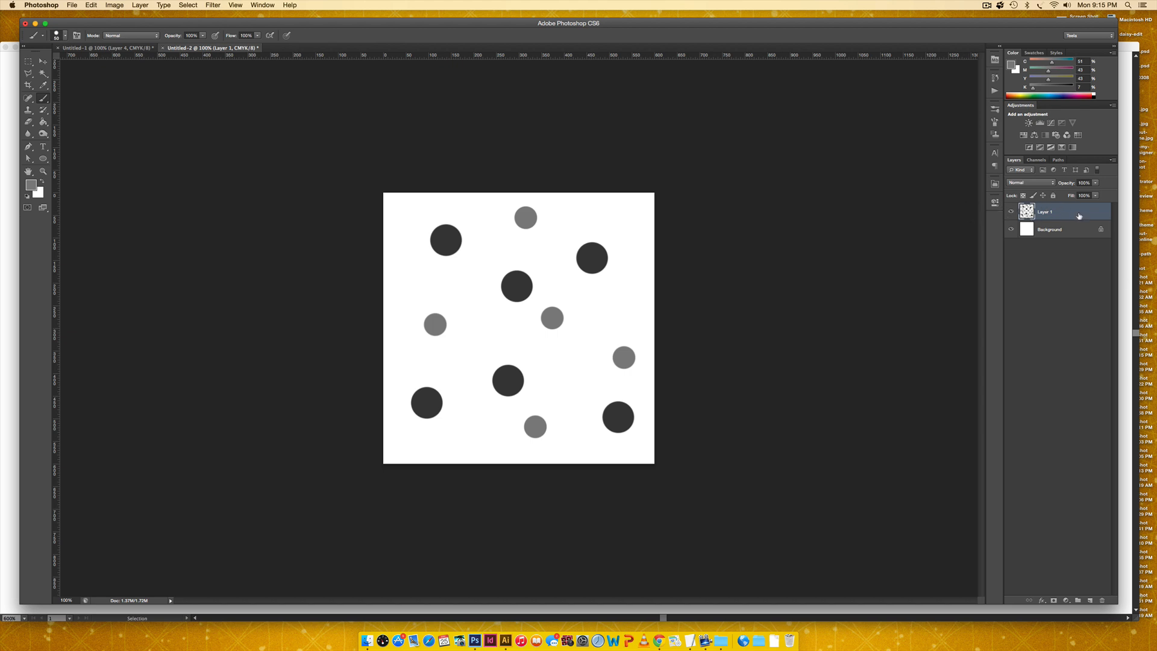
mouse_move(233, 95)
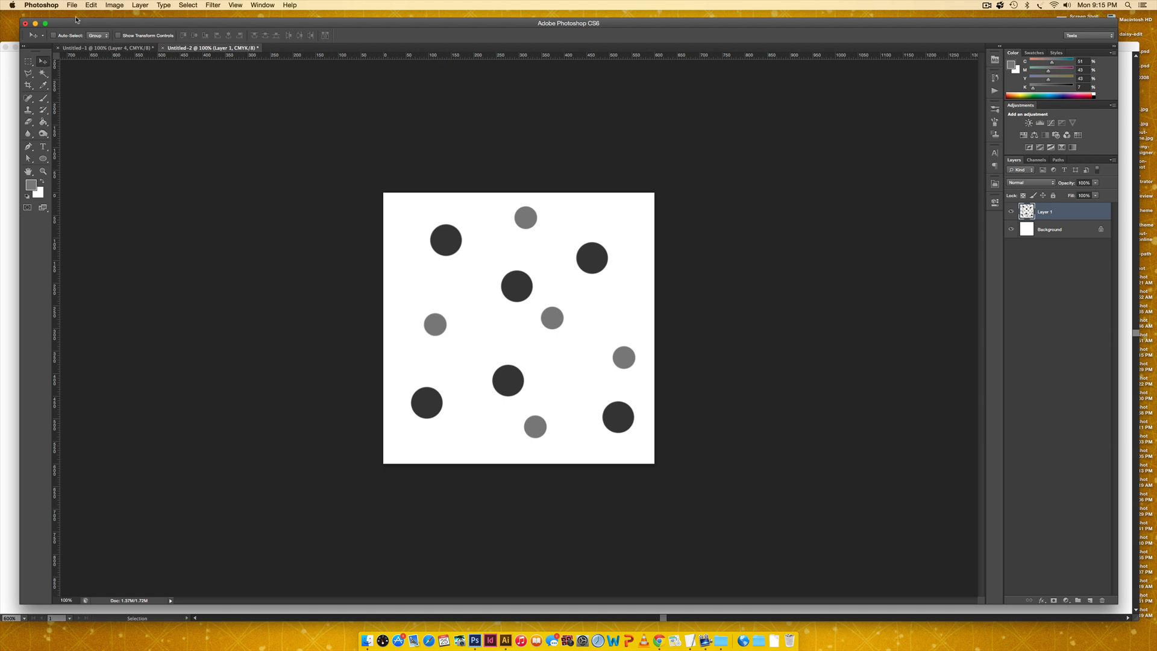
Define the dot pattern as a brush preset named 'simple cir'
click(91, 6)
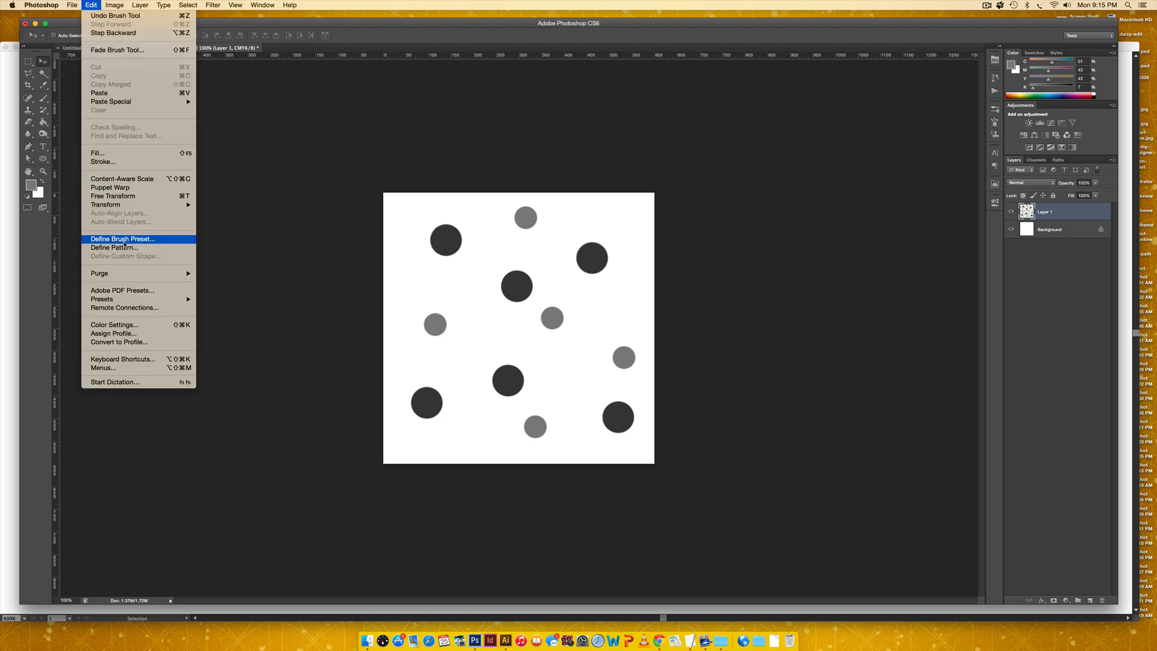
click(123, 239)
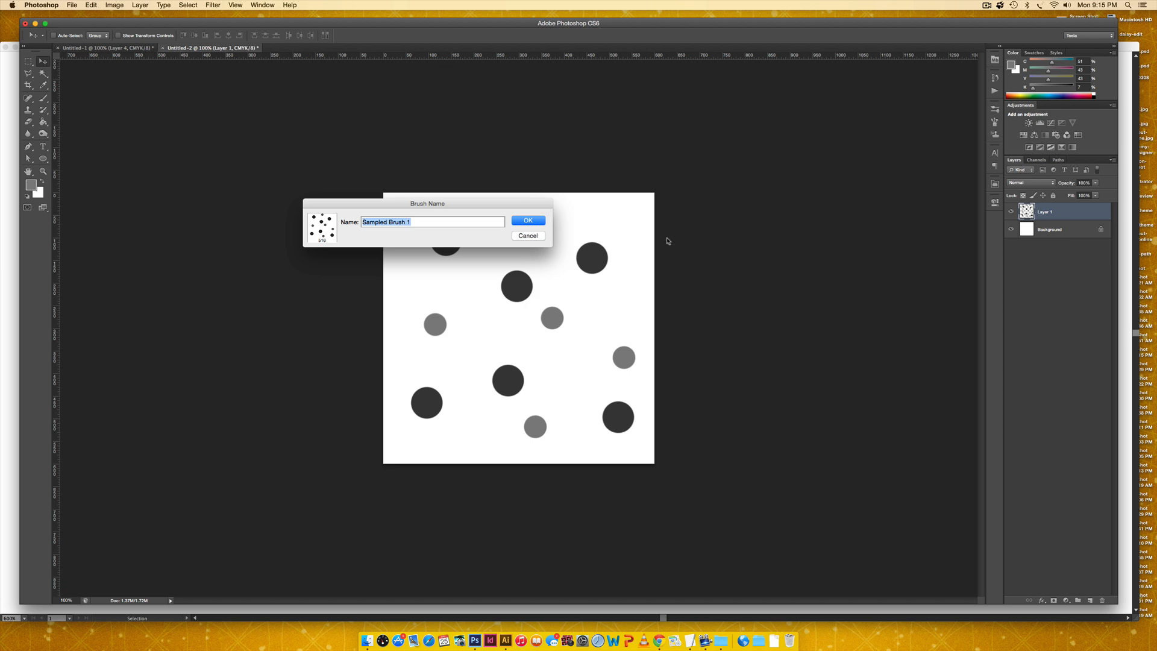
text(simple cir)
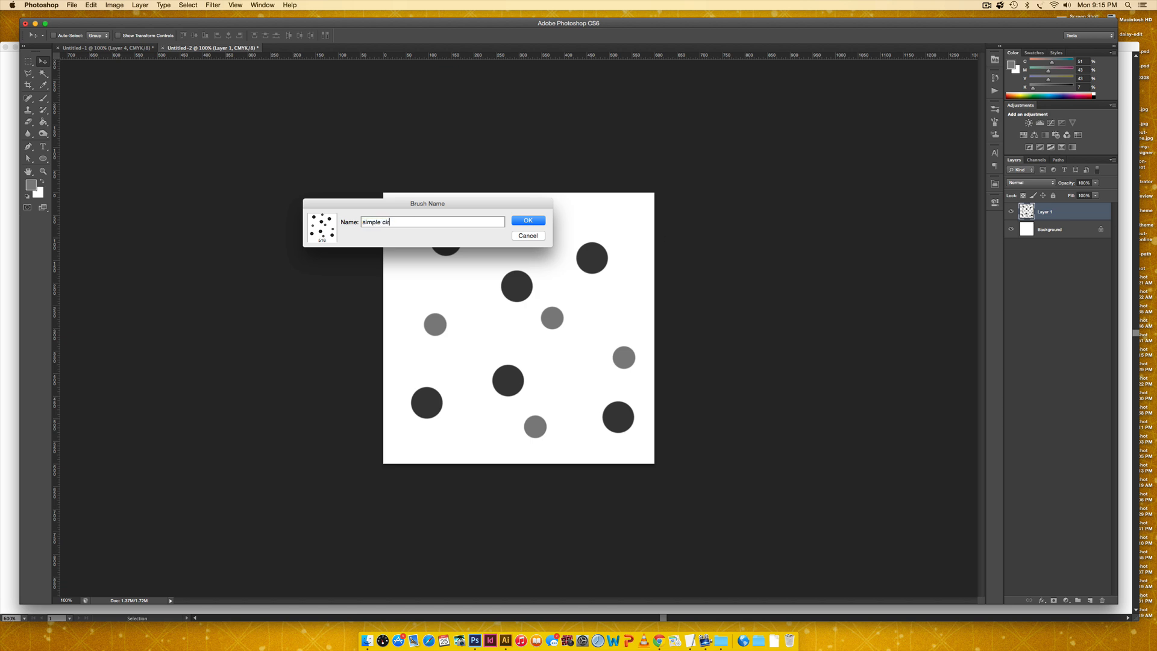
click(528, 220)
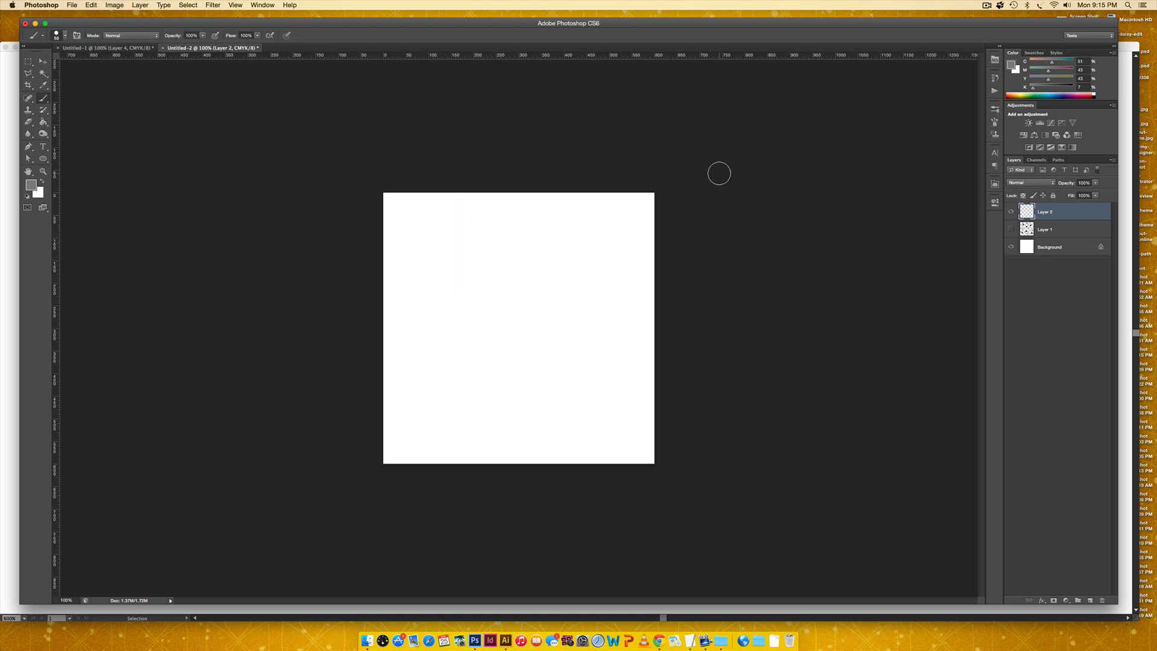
mouse_move(930, 123)
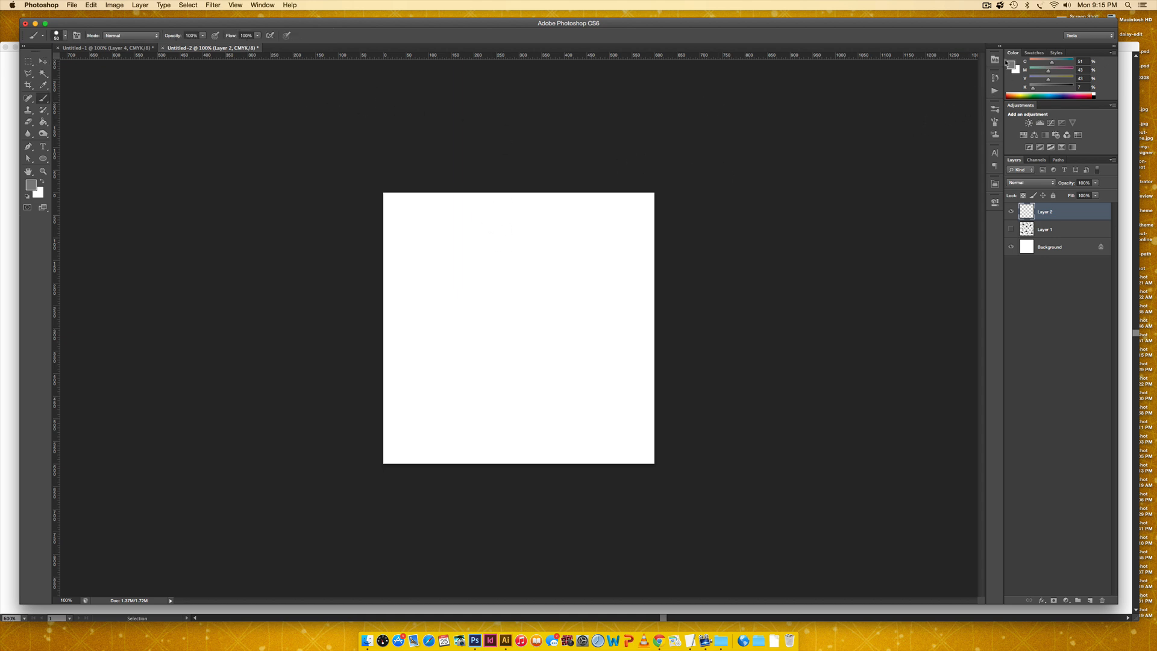
mouse_move(764, 73)
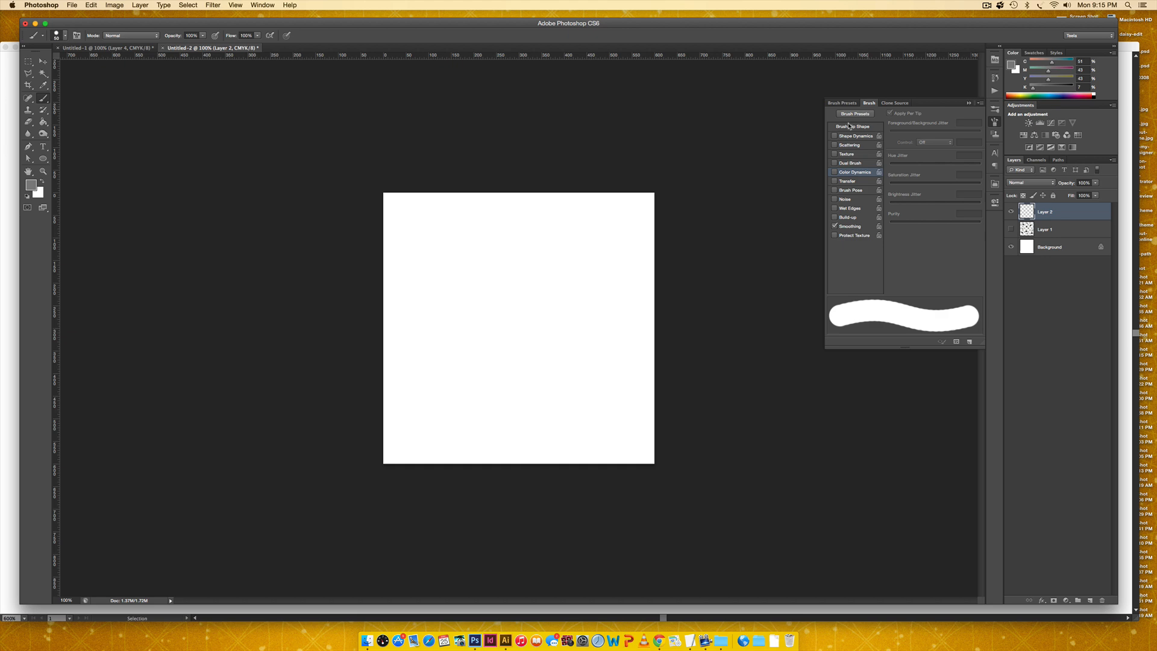
Open Brush Presets and scroll to the new dot brush
click(842, 101)
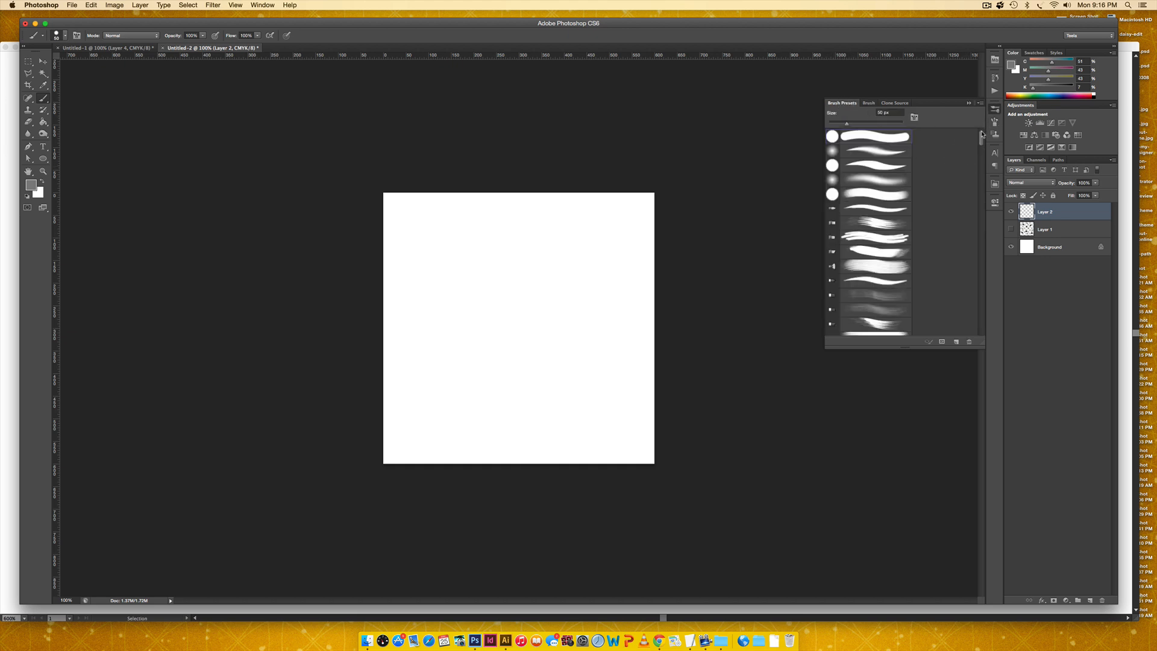
scroll(down, 3)
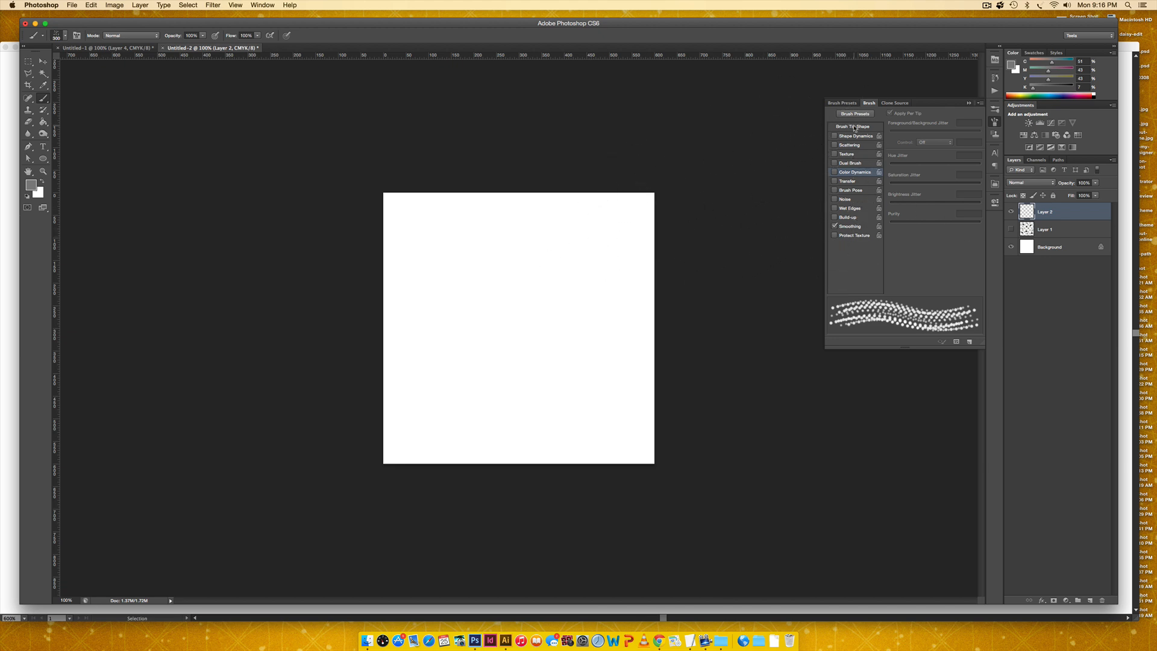
Enable per-tip Color Dynamics and turn on Scattering for the dot brush
click(835, 172)
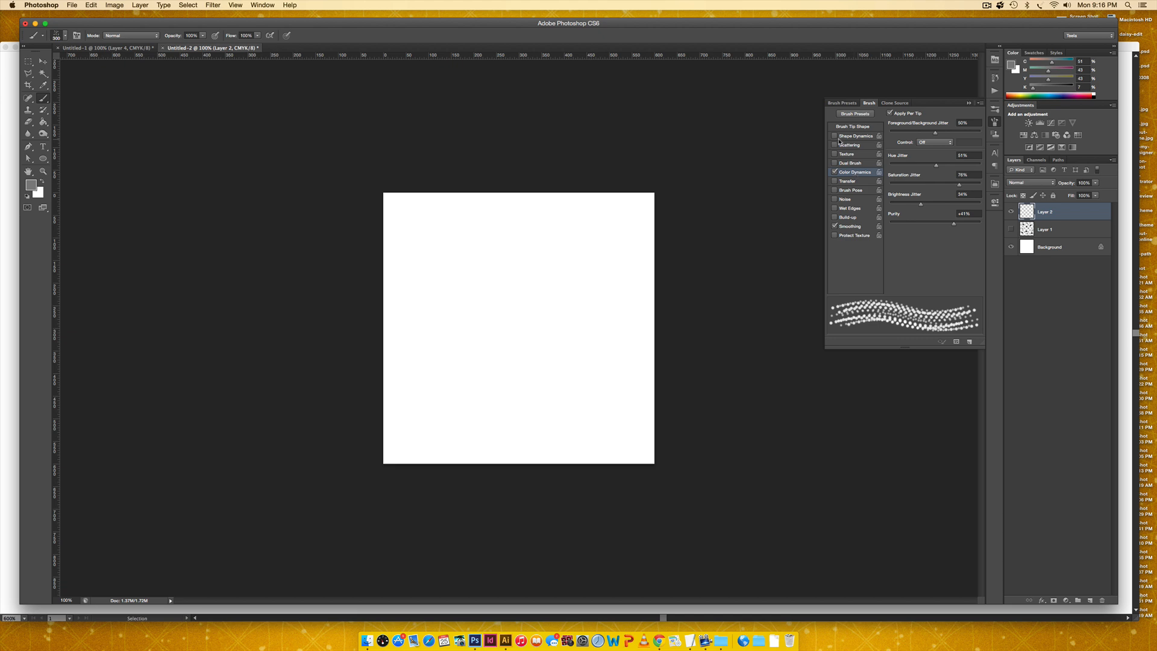
click(835, 145)
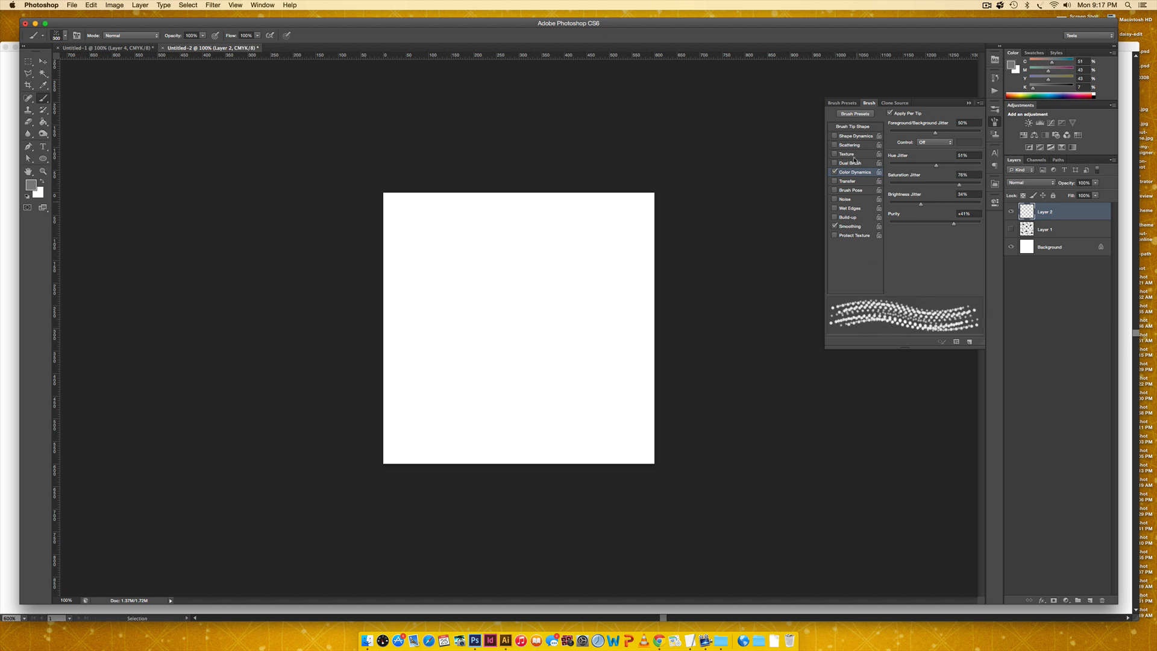
click(835, 145)
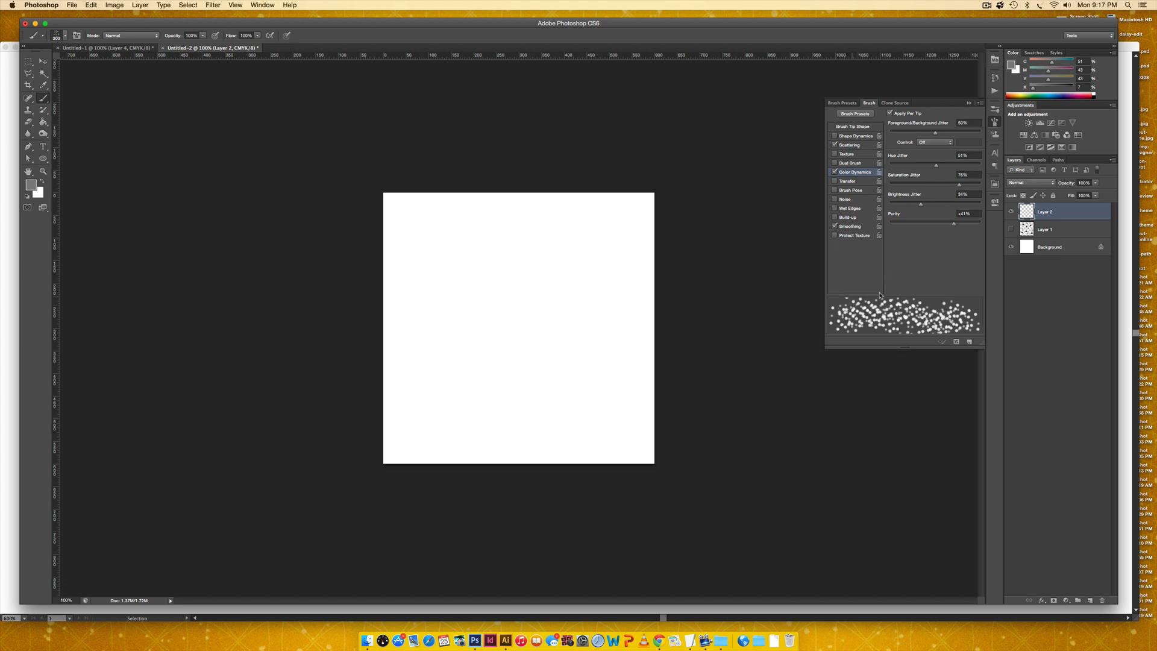
mouse_move(856, 310)
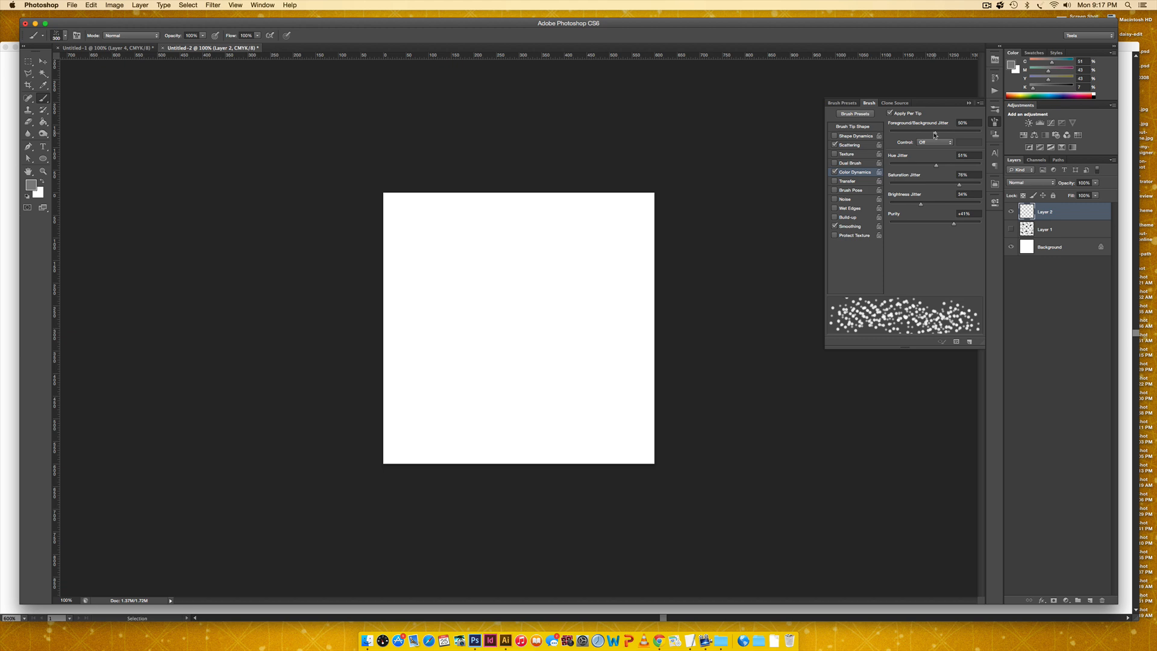
Adjust foreground/background jitter and set brush Scatter to about 100%
drag(934, 132, 943, 132)
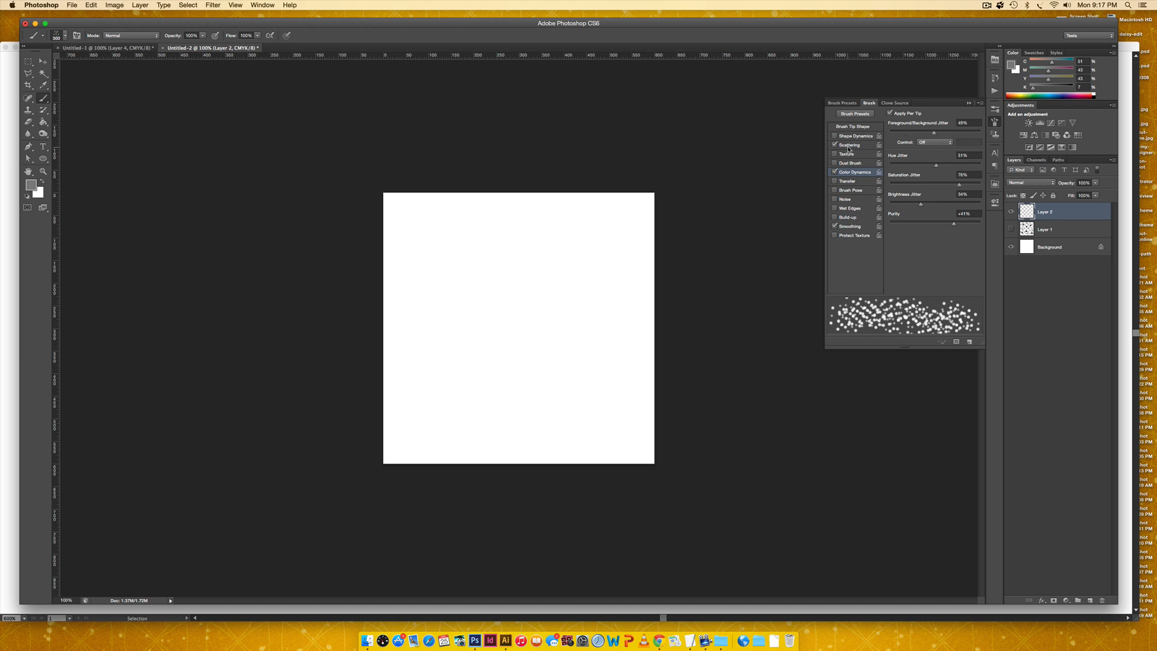
click(851, 145)
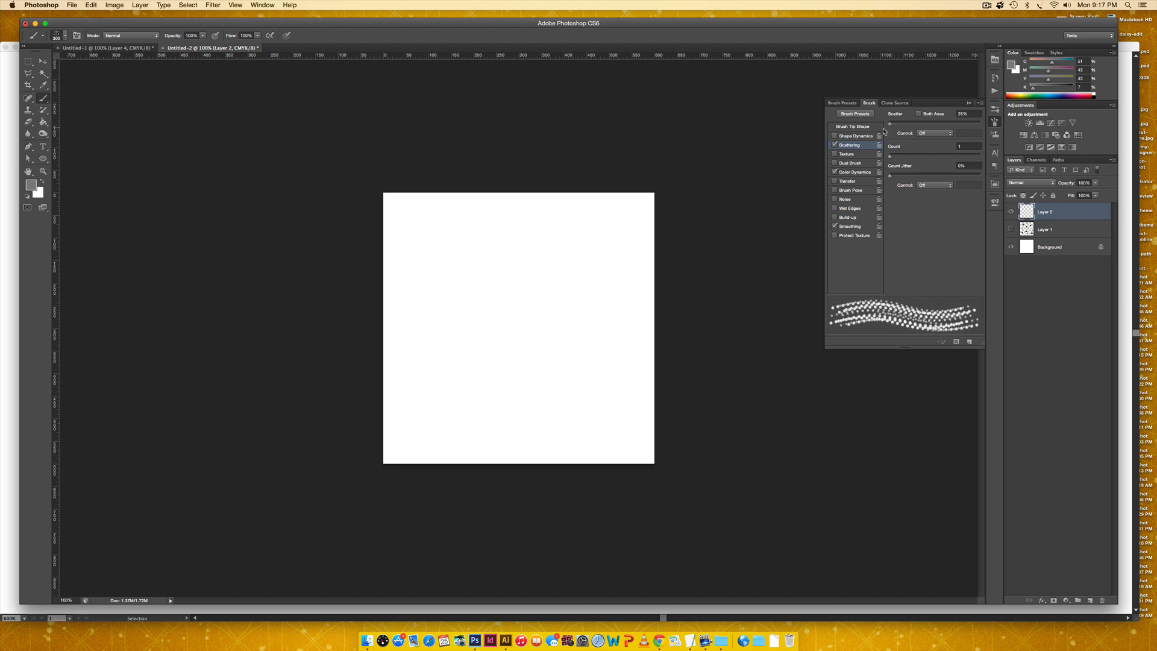
drag(894, 122, 945, 122)
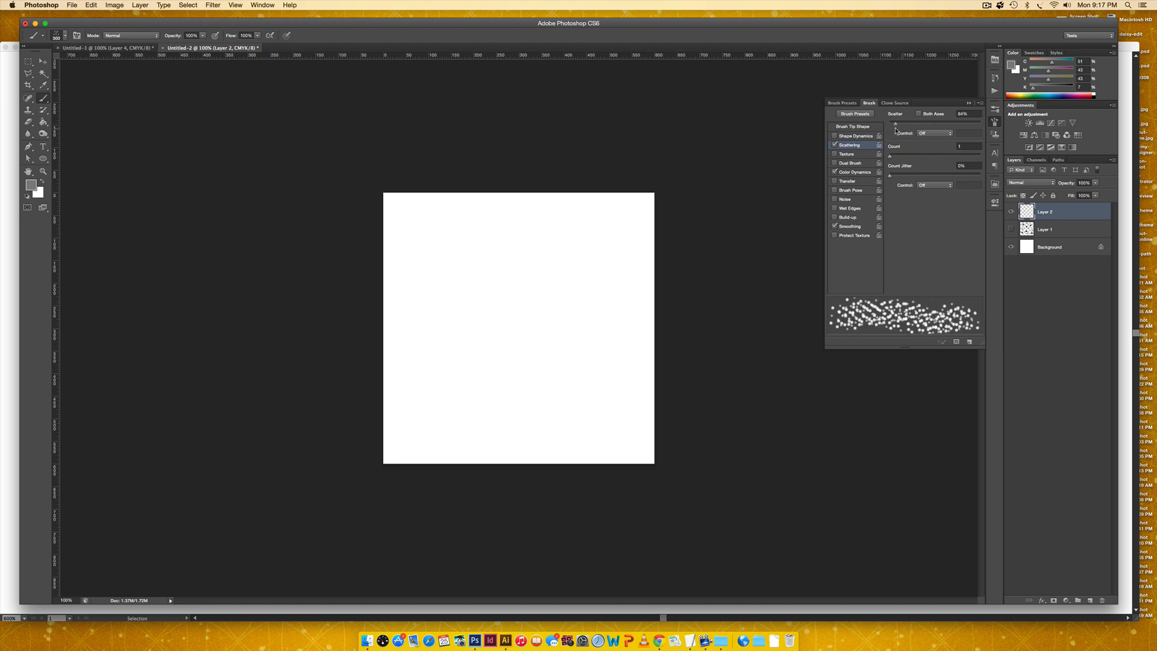
drag(894, 123, 918, 123)
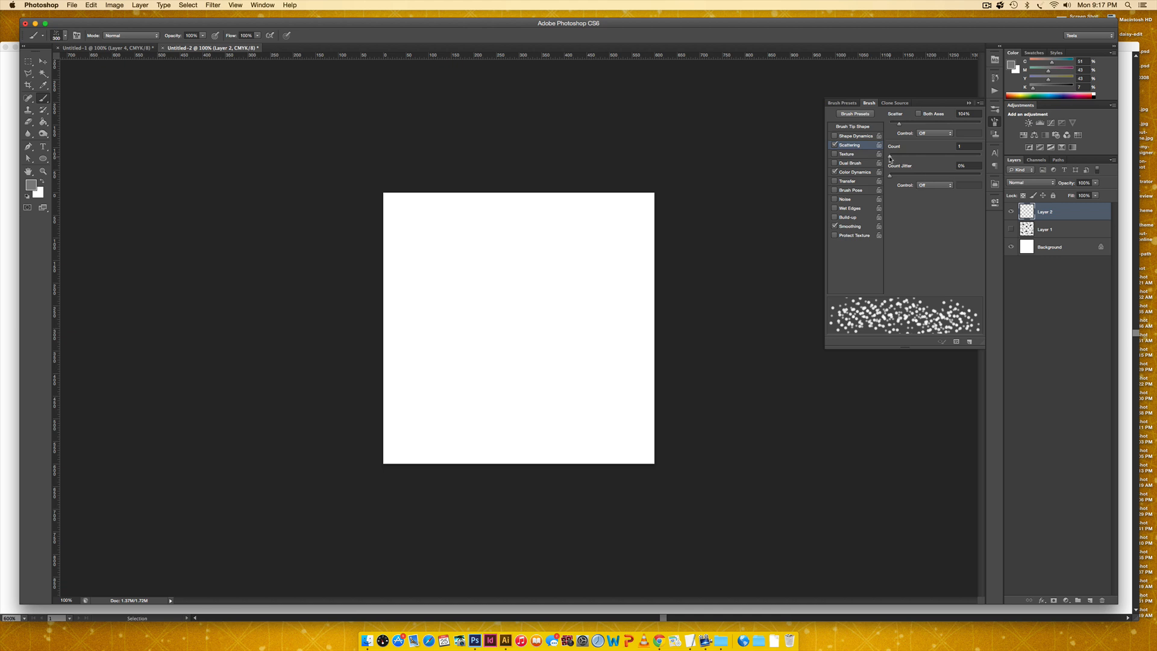
click(974, 144)
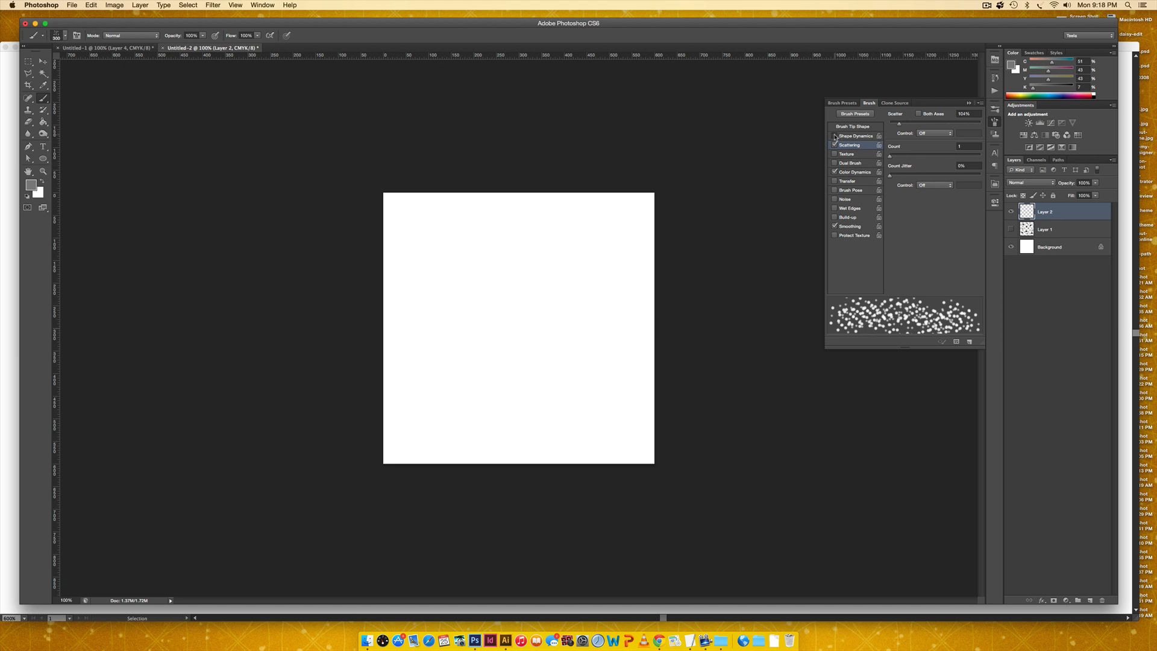
click(854, 136)
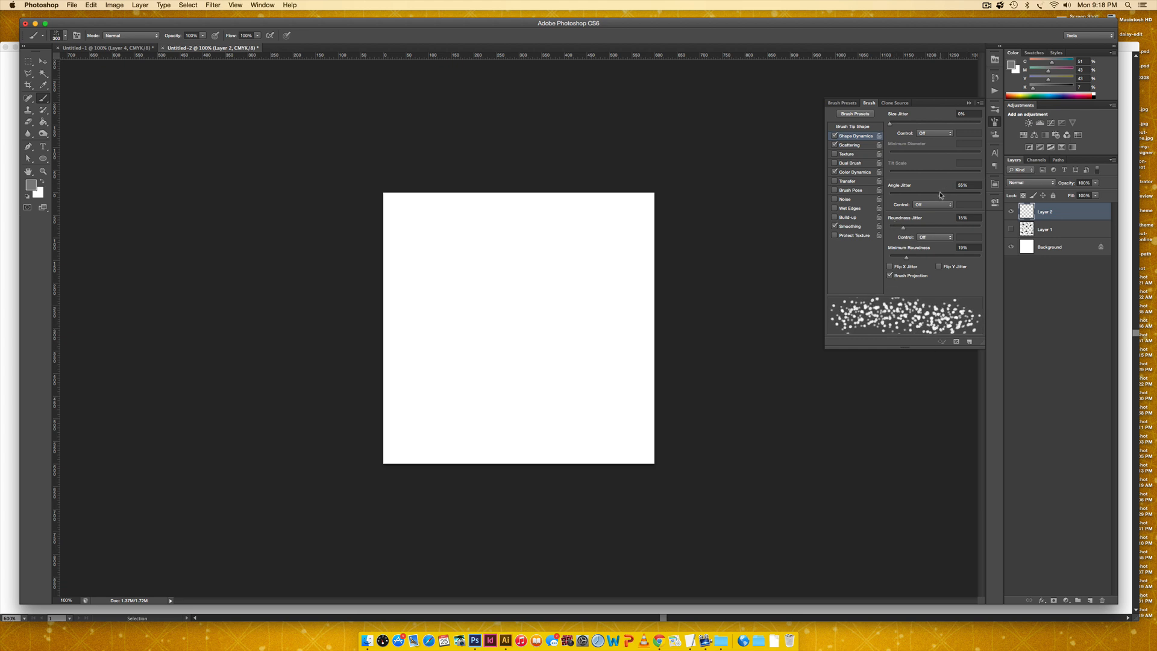
Raise Roundness Jitter to 20% and return to Color Dynamics settings
drag(953, 190, 944, 191)
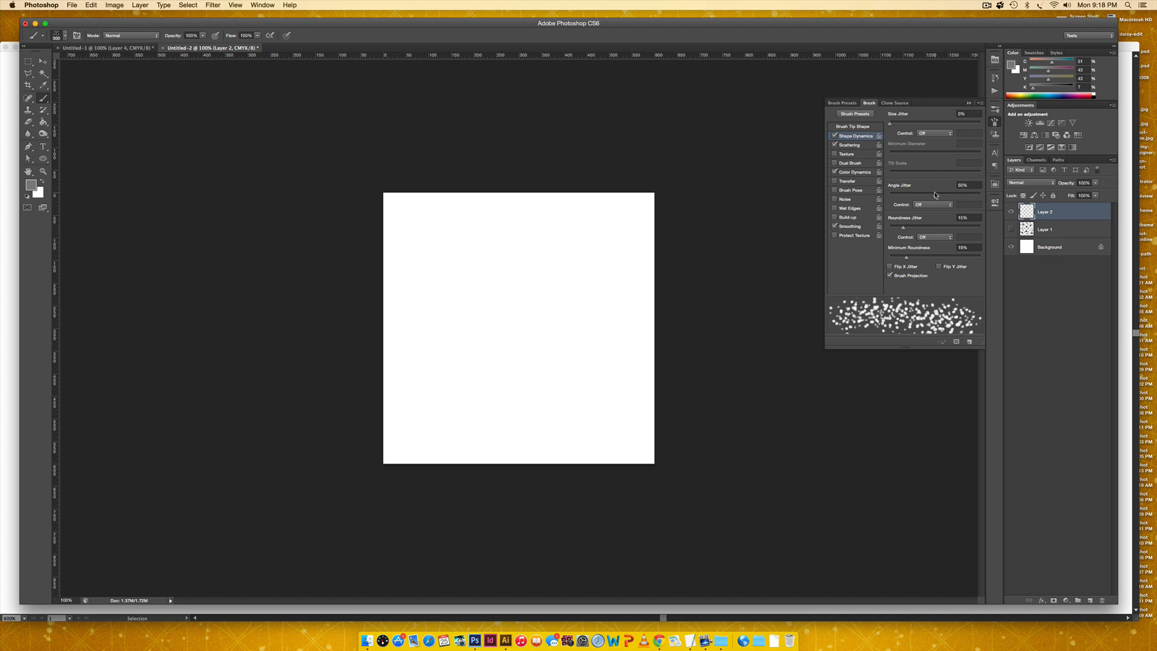
mouse_move(902, 238)
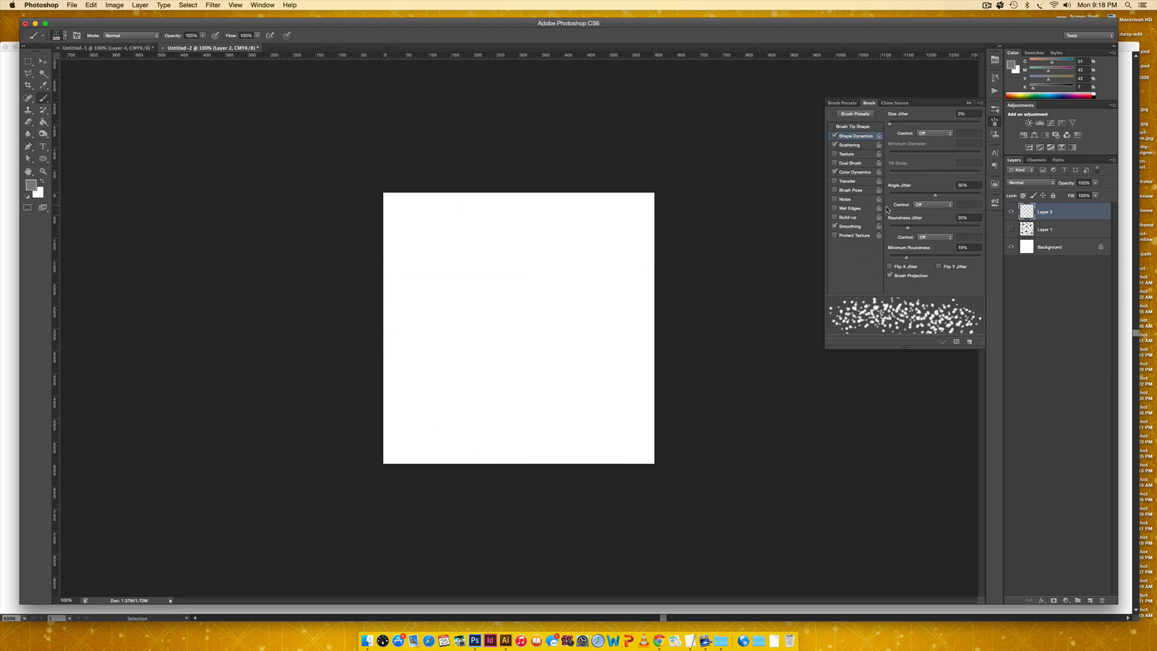
click(854, 172)
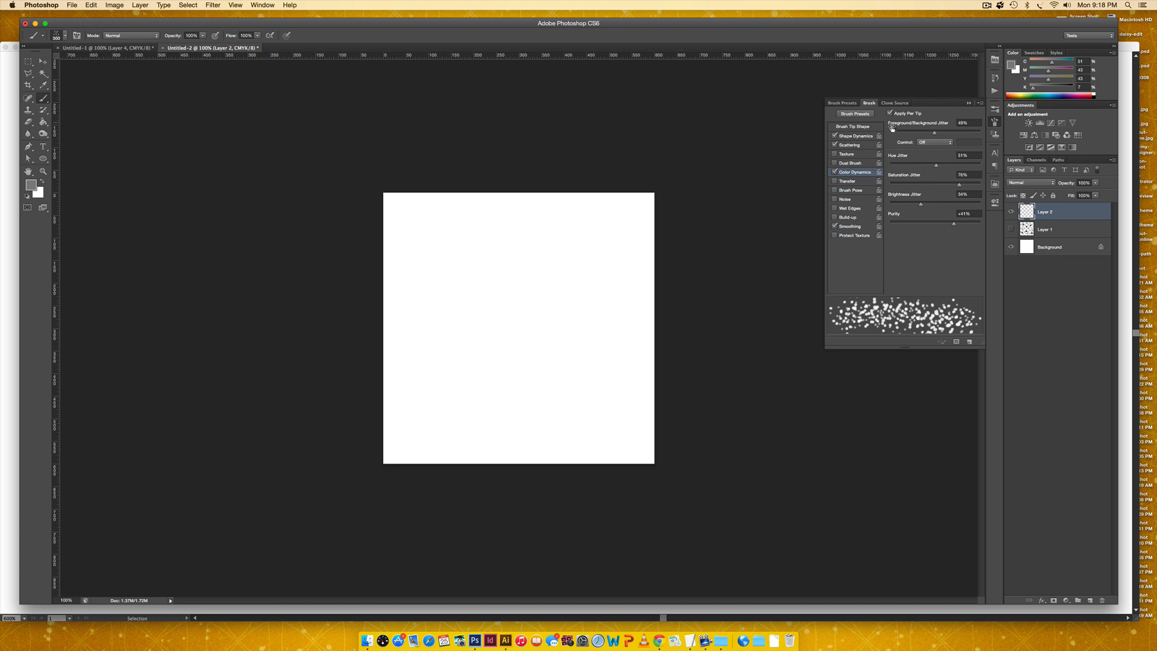
mouse_move(968, 130)
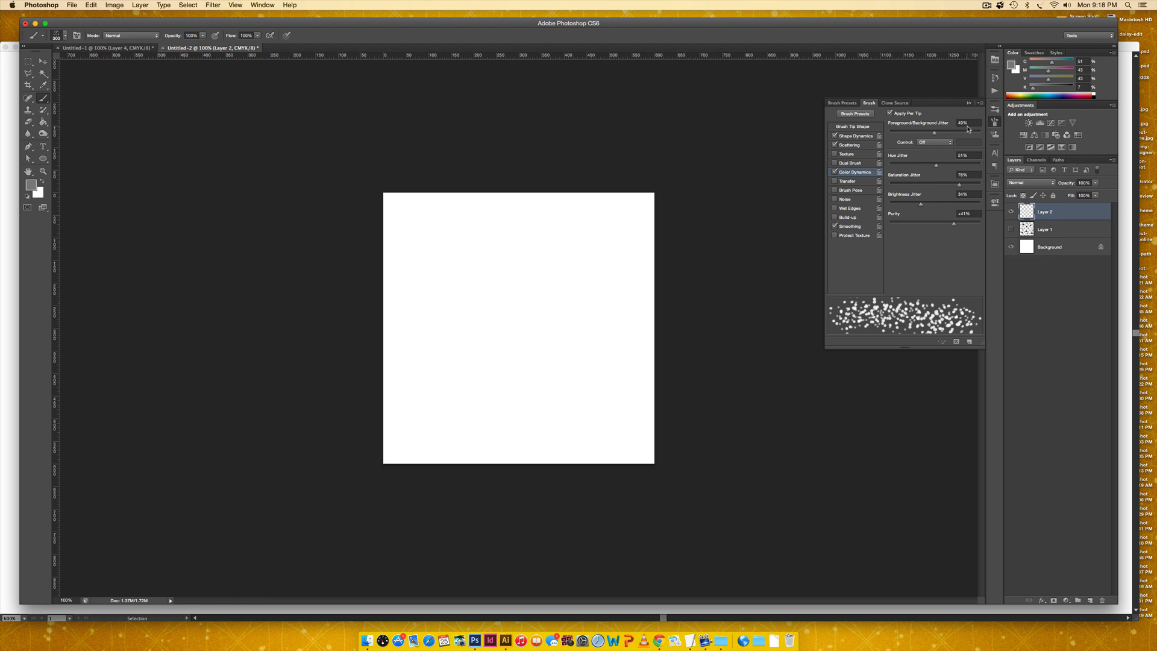
mouse_move(879, 147)
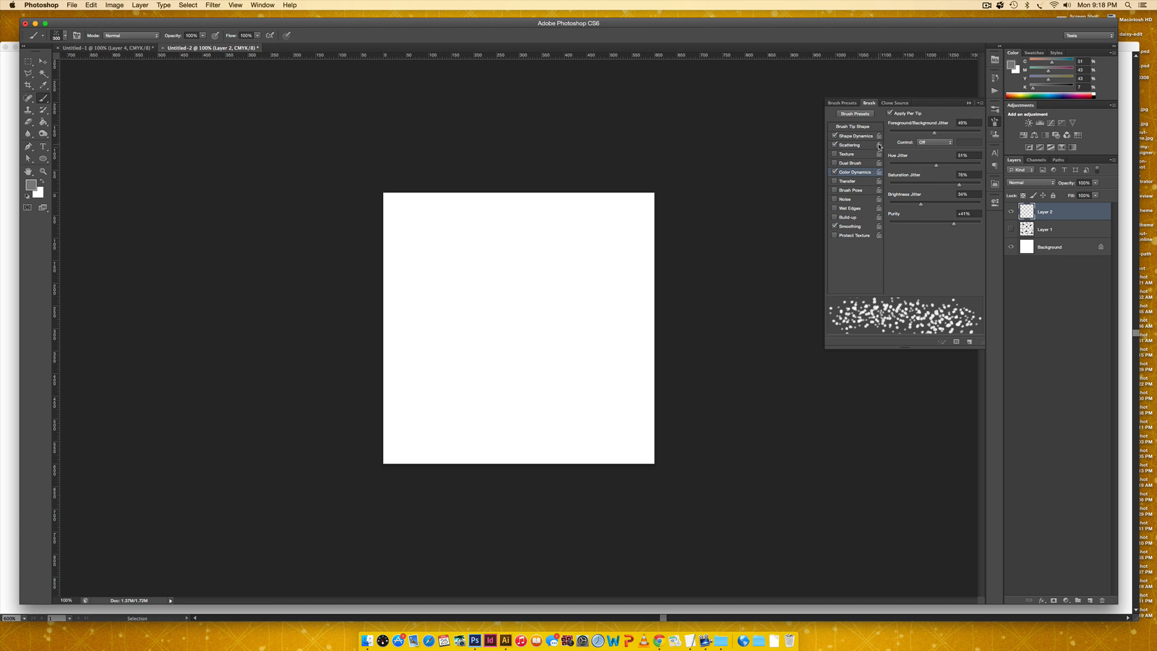
Open the foreground Color Picker, keeping the mid grey
drag(339, 200, 391, 328)
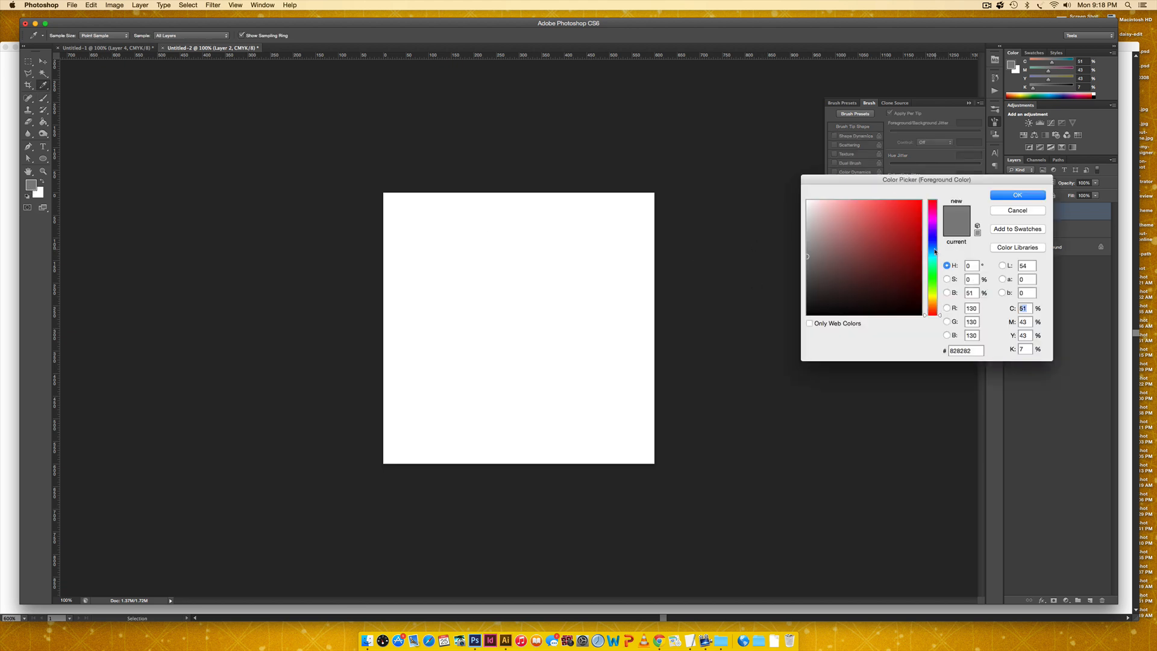
Set a new foreground colour and a yellow background colour, after first trying purple
click(882, 217)
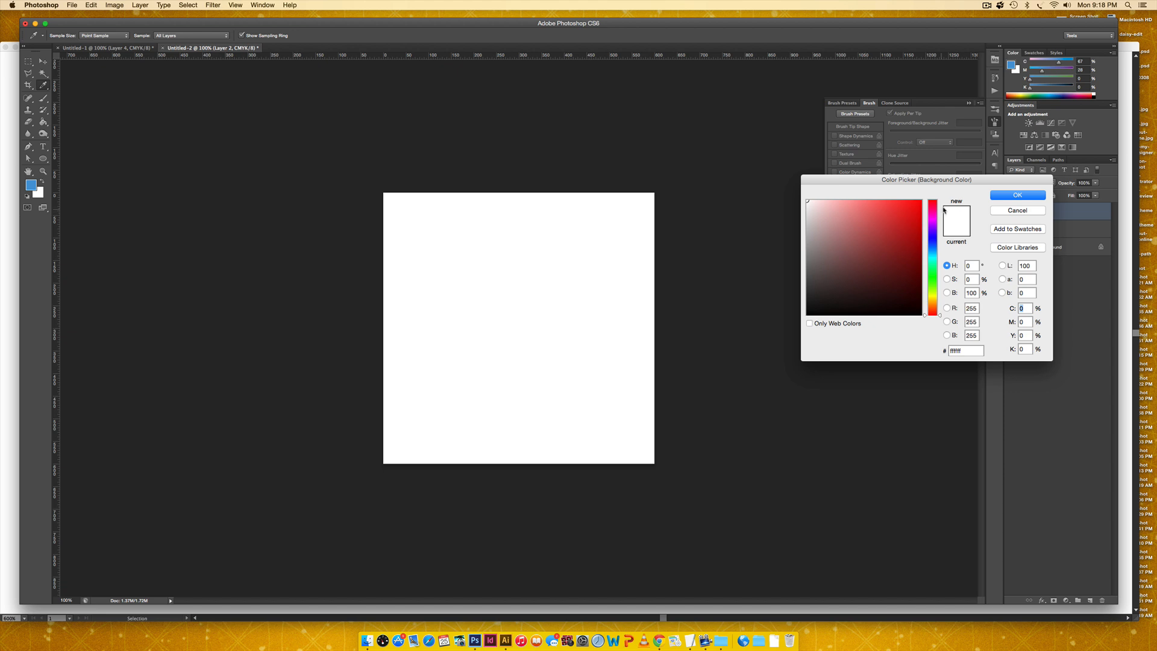
click(874, 211)
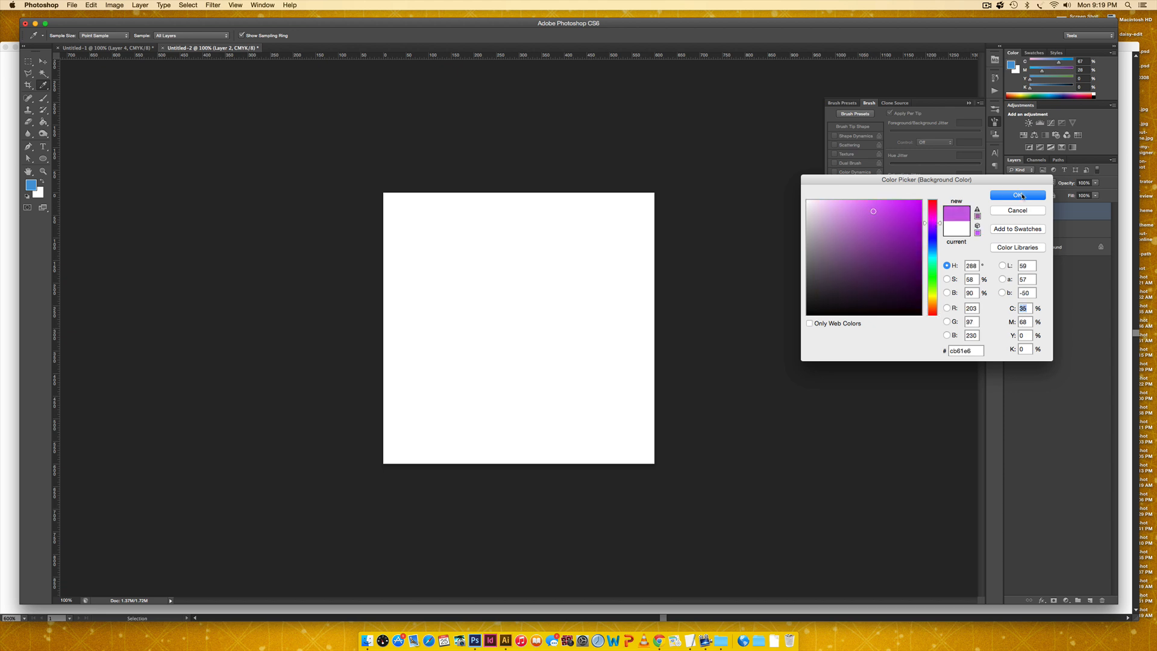
click(1019, 195)
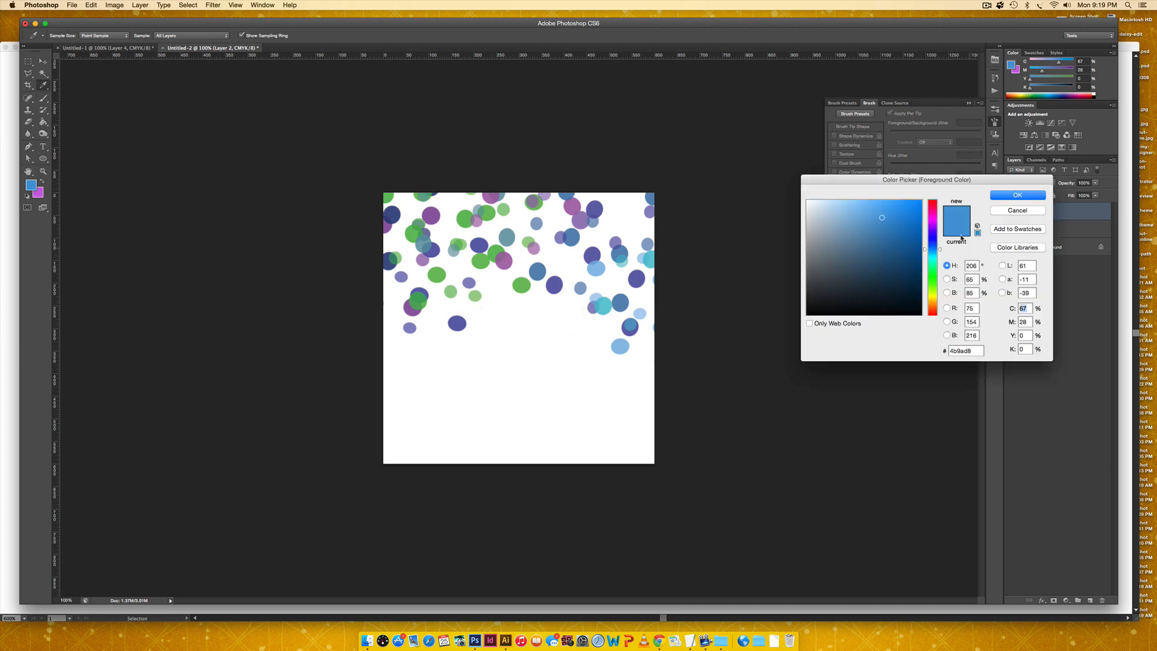
click(924, 203)
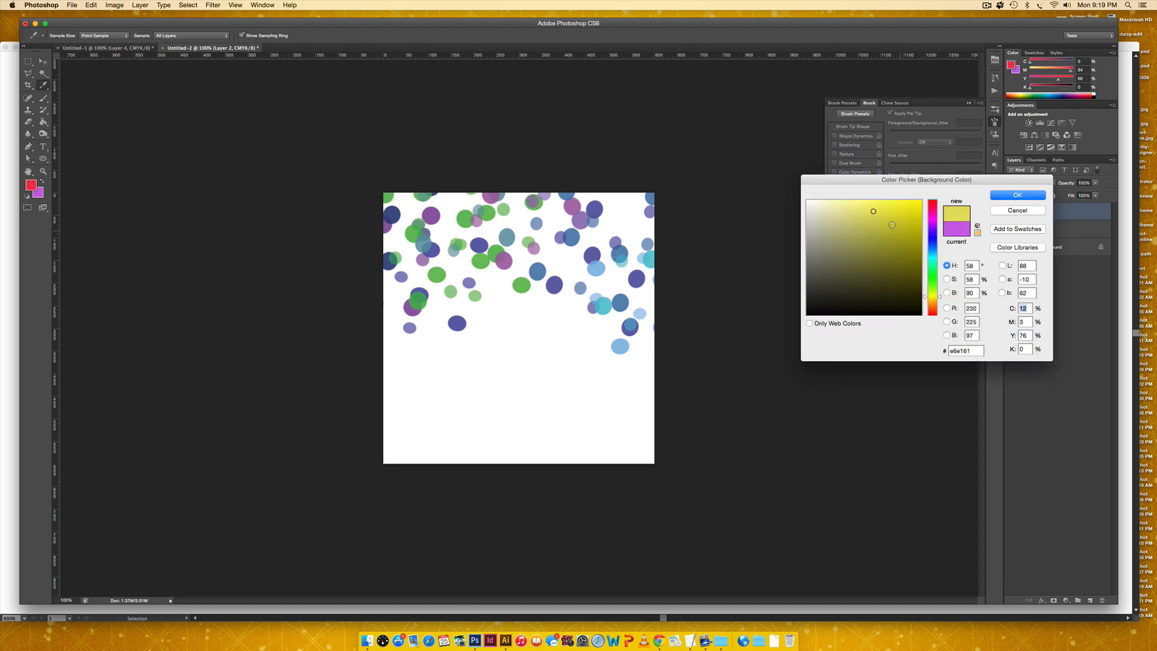
click(1017, 195)
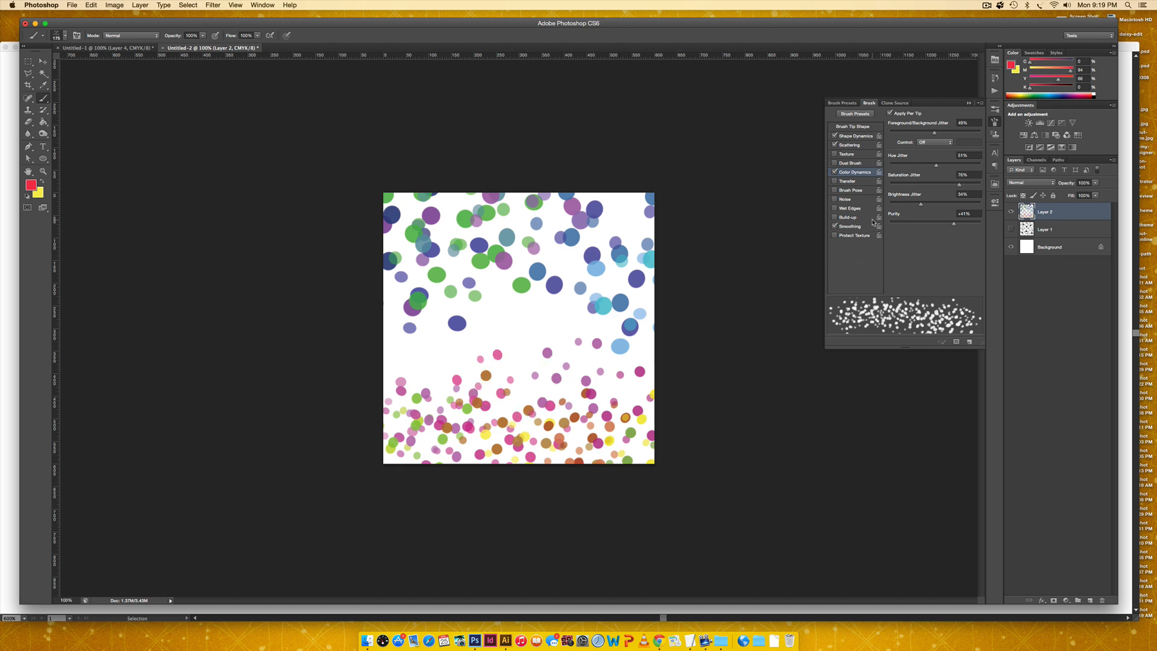
mouse_move(846, 217)
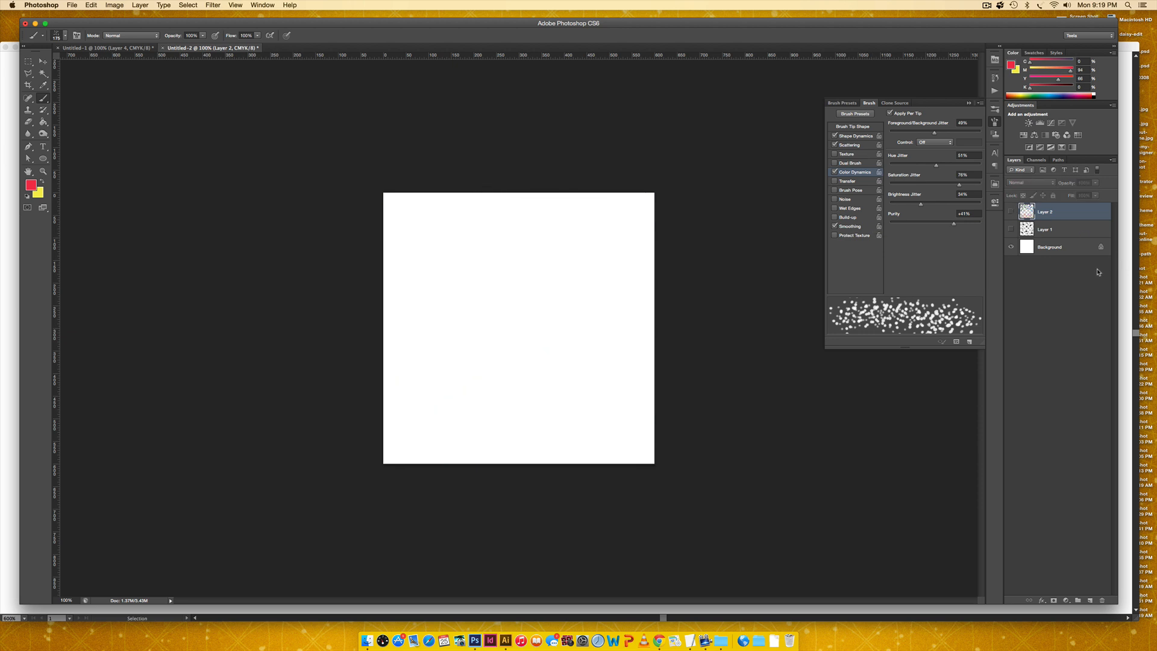
mouse_move(1099, 246)
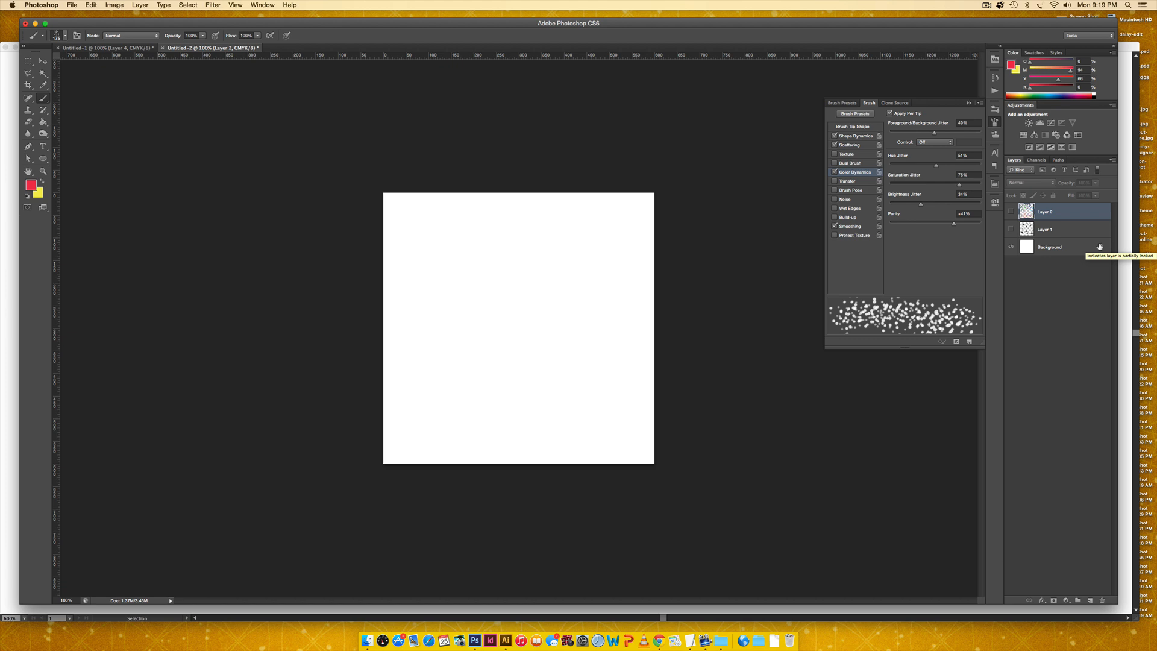
click(505, 640)
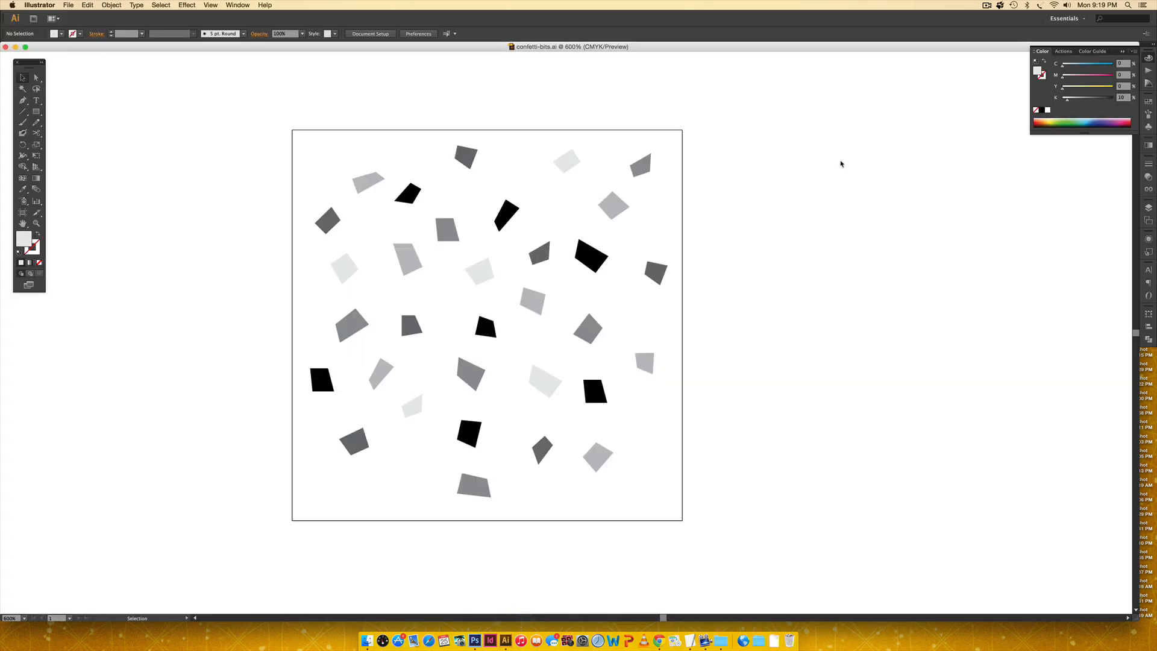
mouse_move(841, 310)
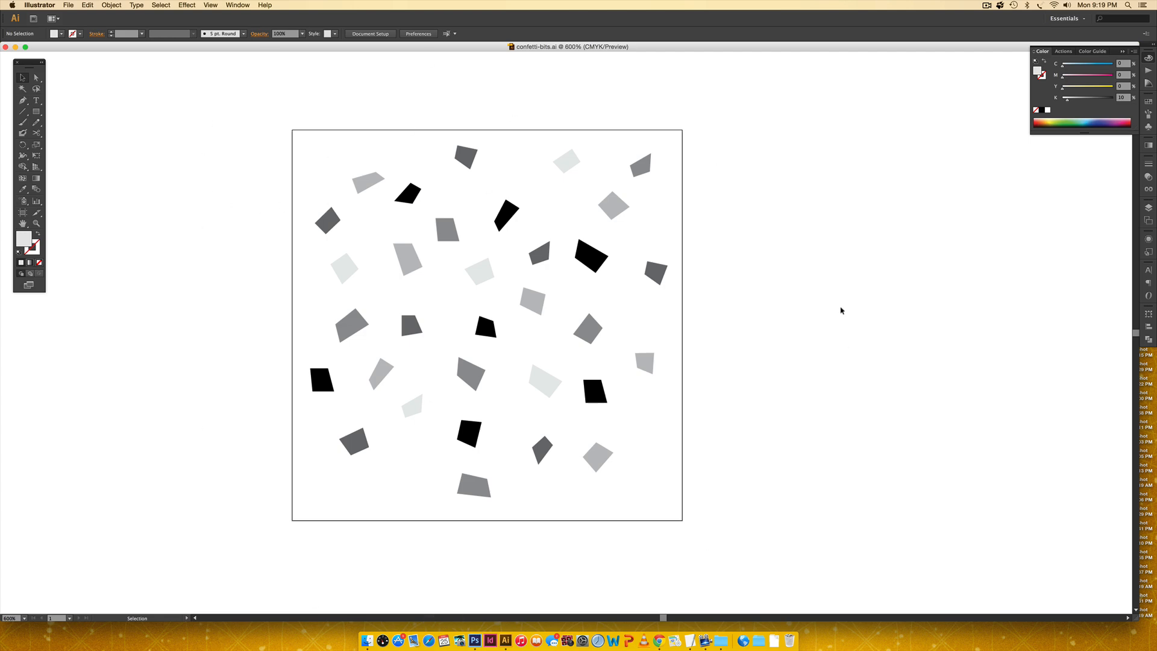
mouse_move(510, 231)
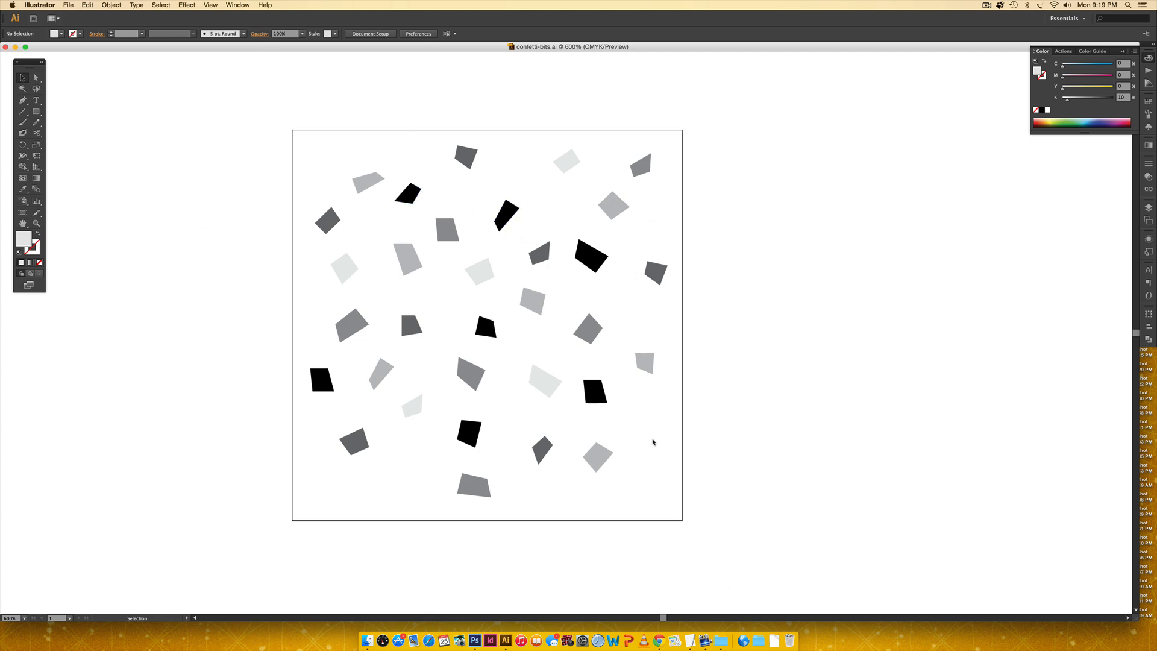
mouse_move(717, 168)
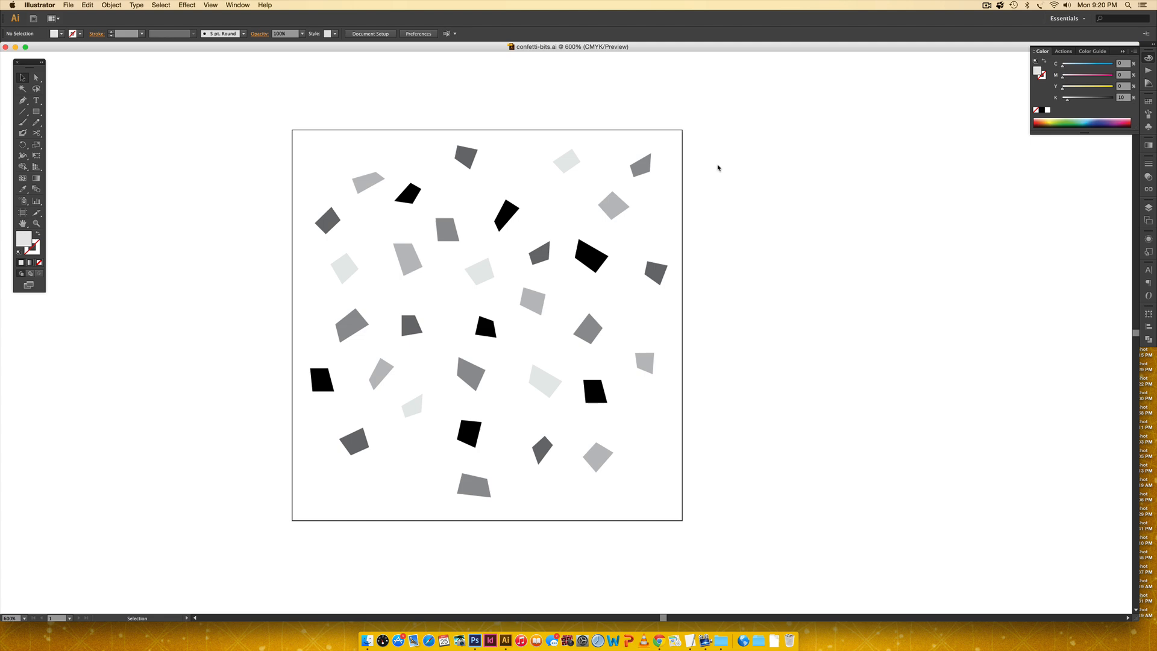
Select all the grey confetti shapes in confetti-bits.ai for copying
key(cmd+a)
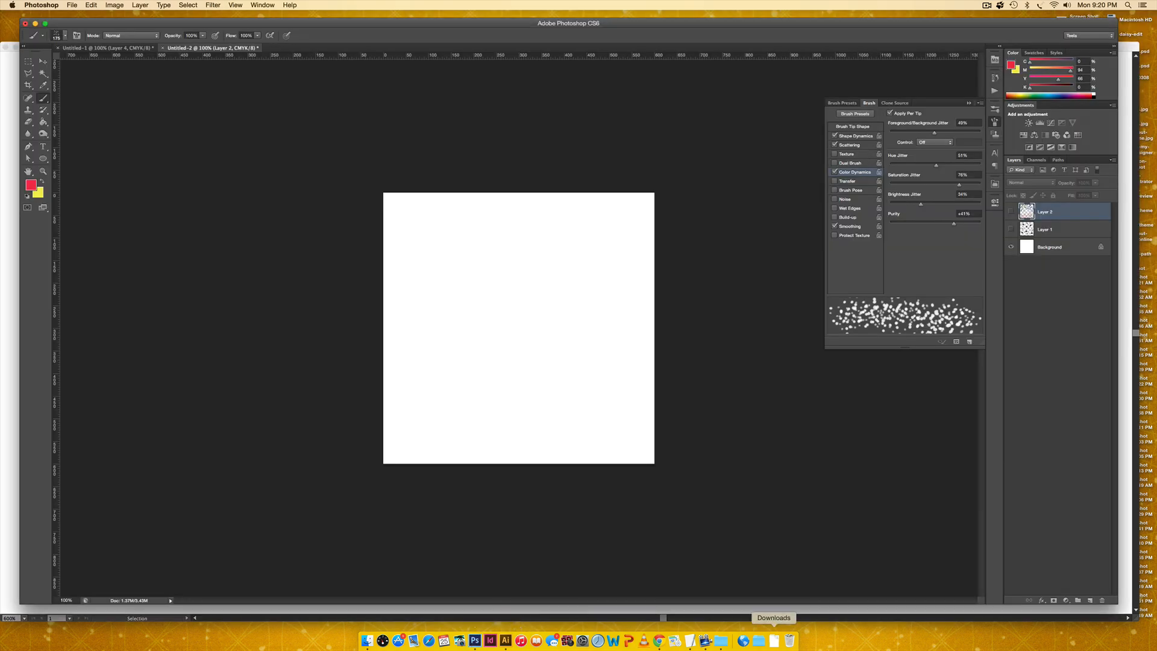
mouse_move(724, 207)
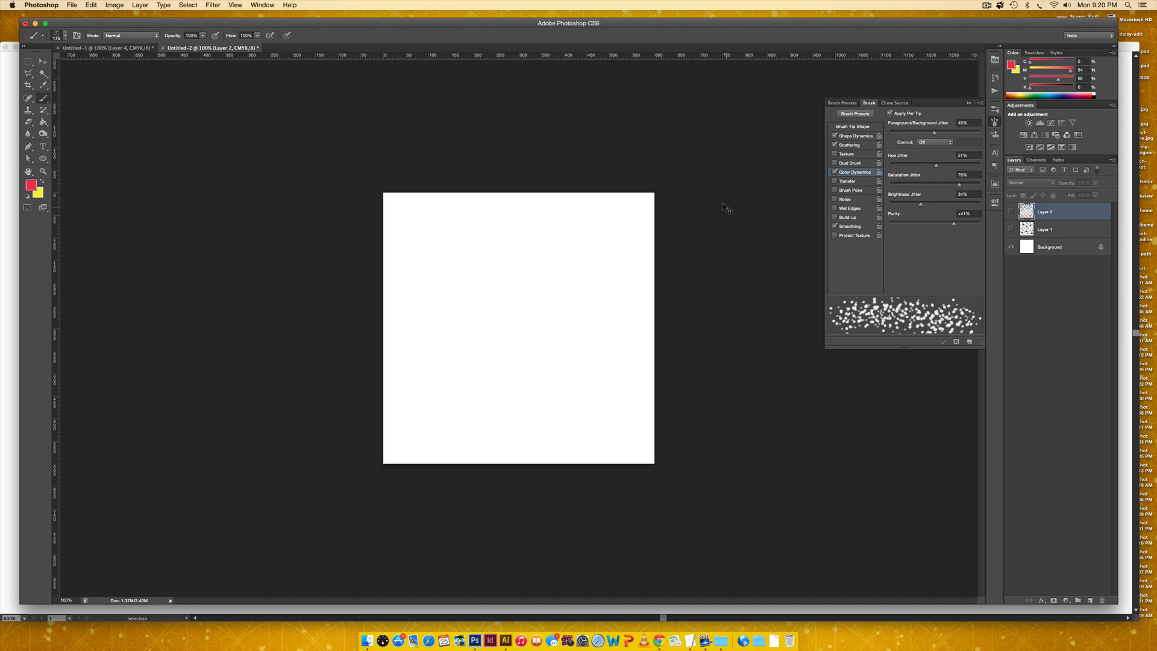
Paste the grey confetti shapes as a Smart Object and commit the placement
key(cmd+v)
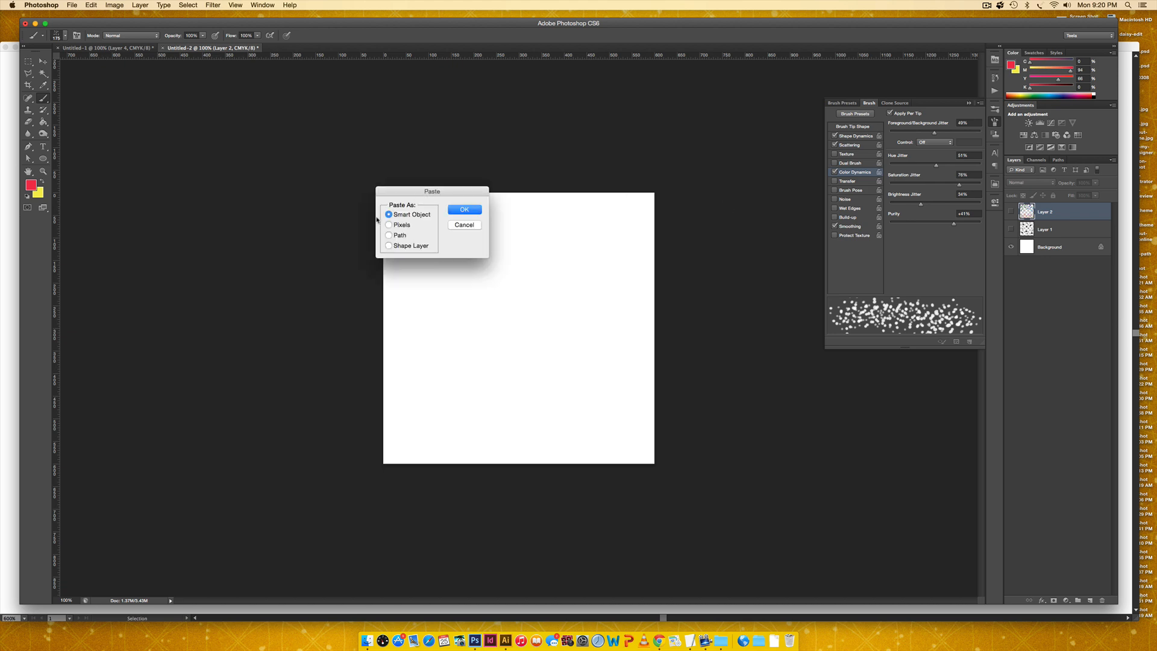
click(464, 209)
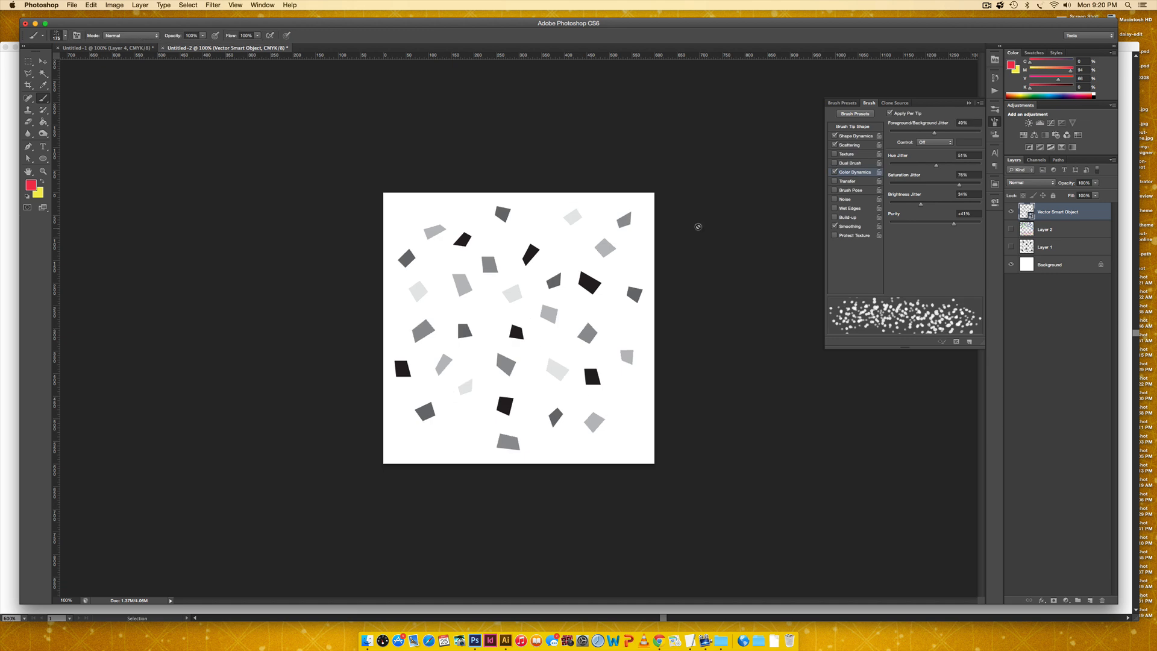
click(28, 62)
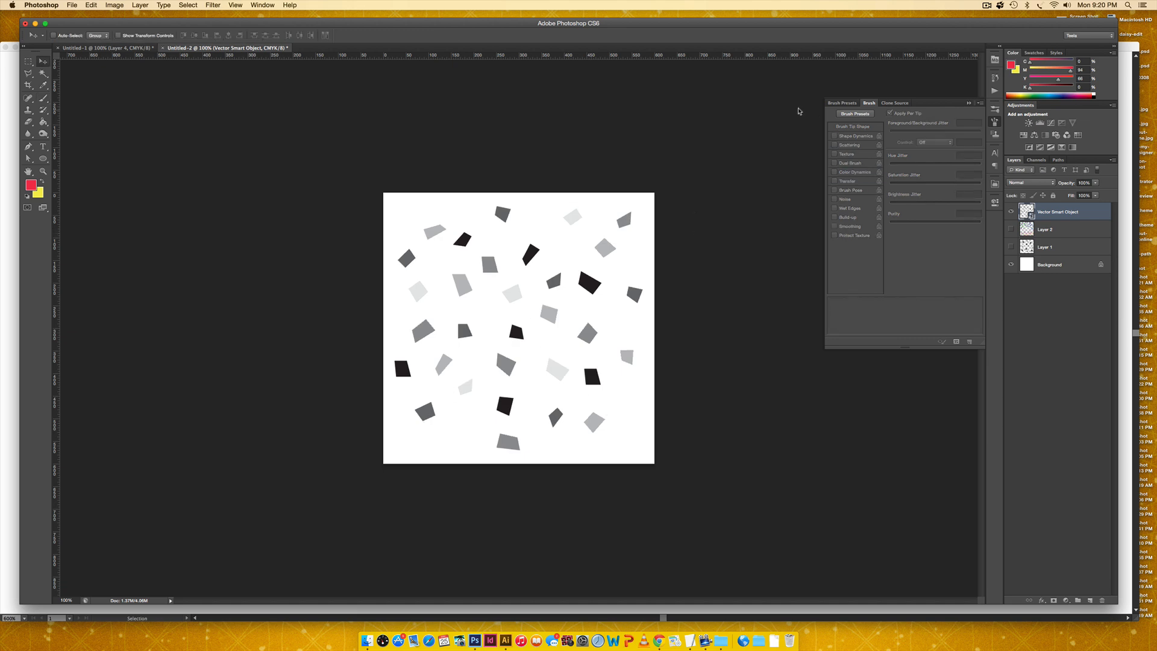
click(91, 6)
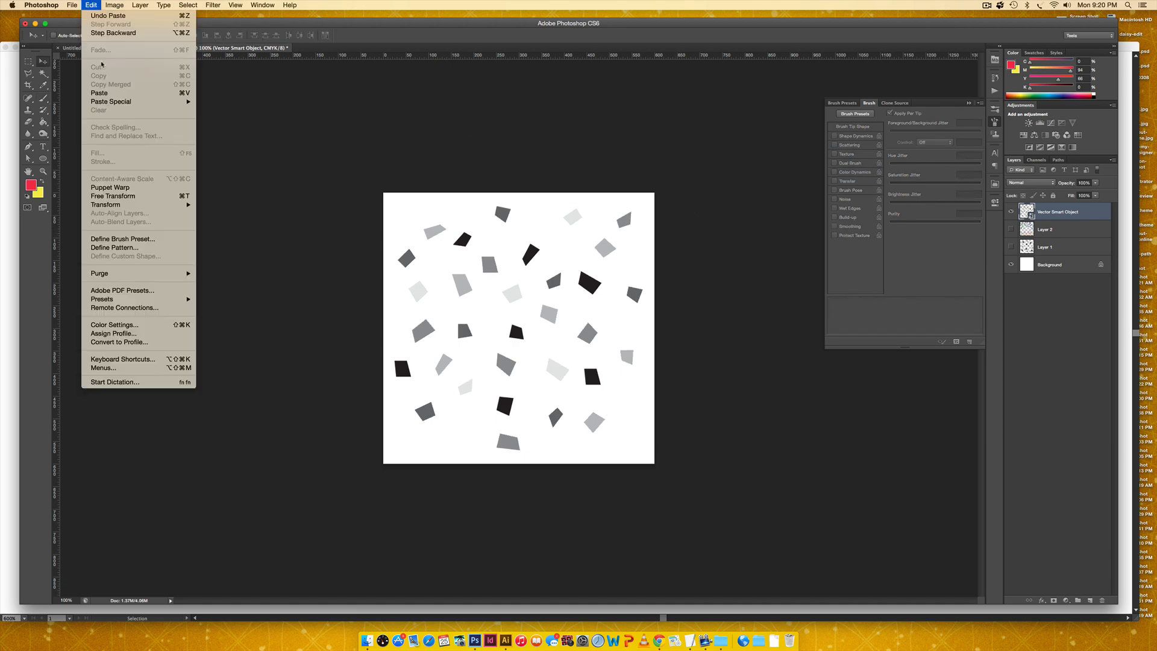
Define the pasted confetti shapes as a brush preset named 'square'
click(122, 239)
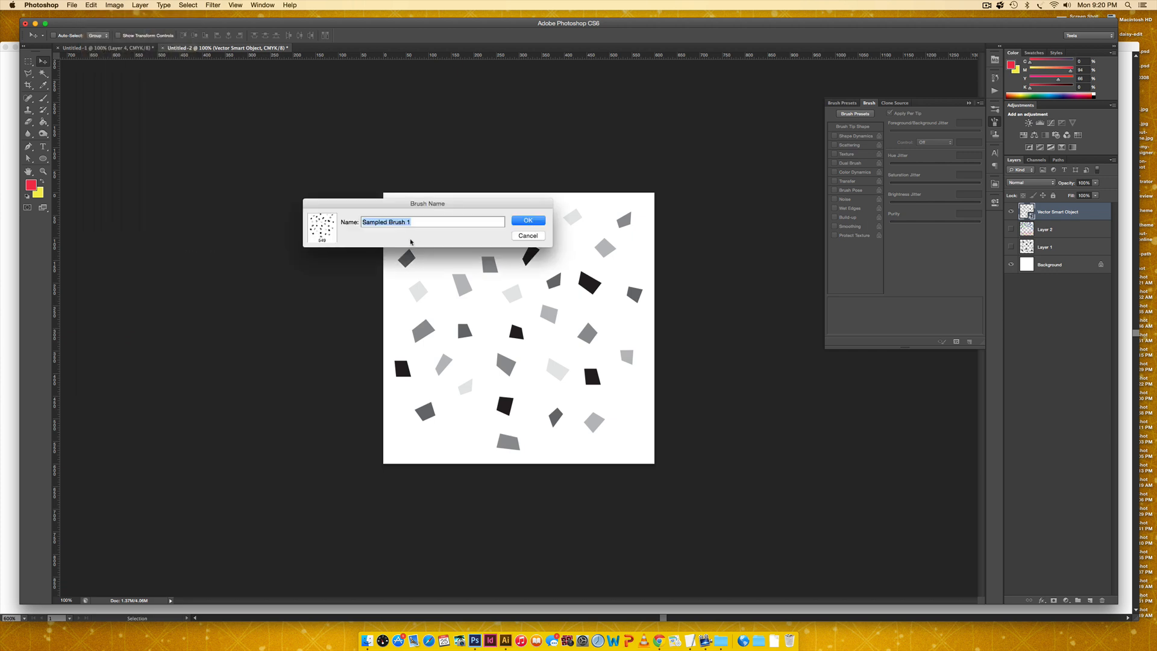
mouse_move(434, 198)
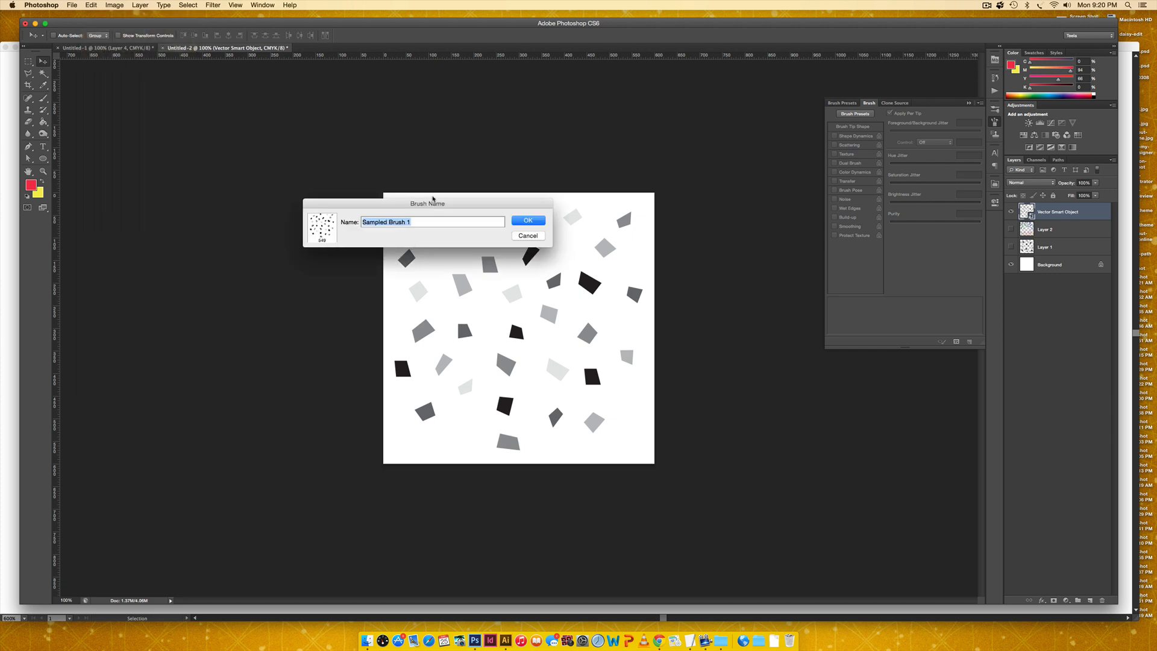
text(square)
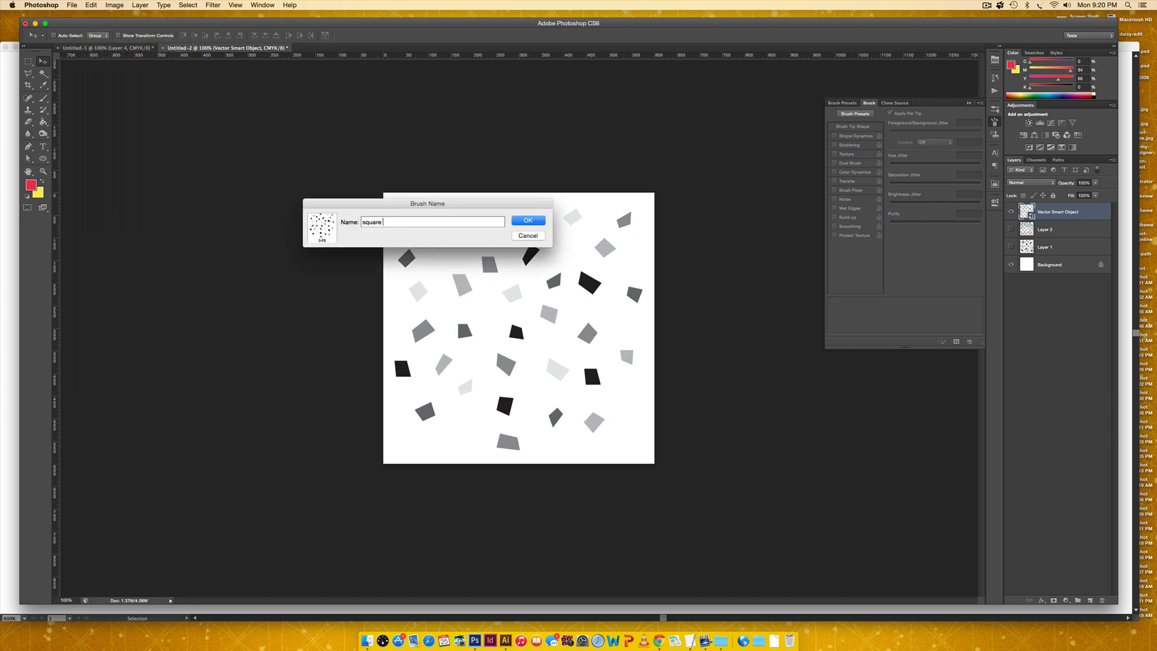
click(528, 220)
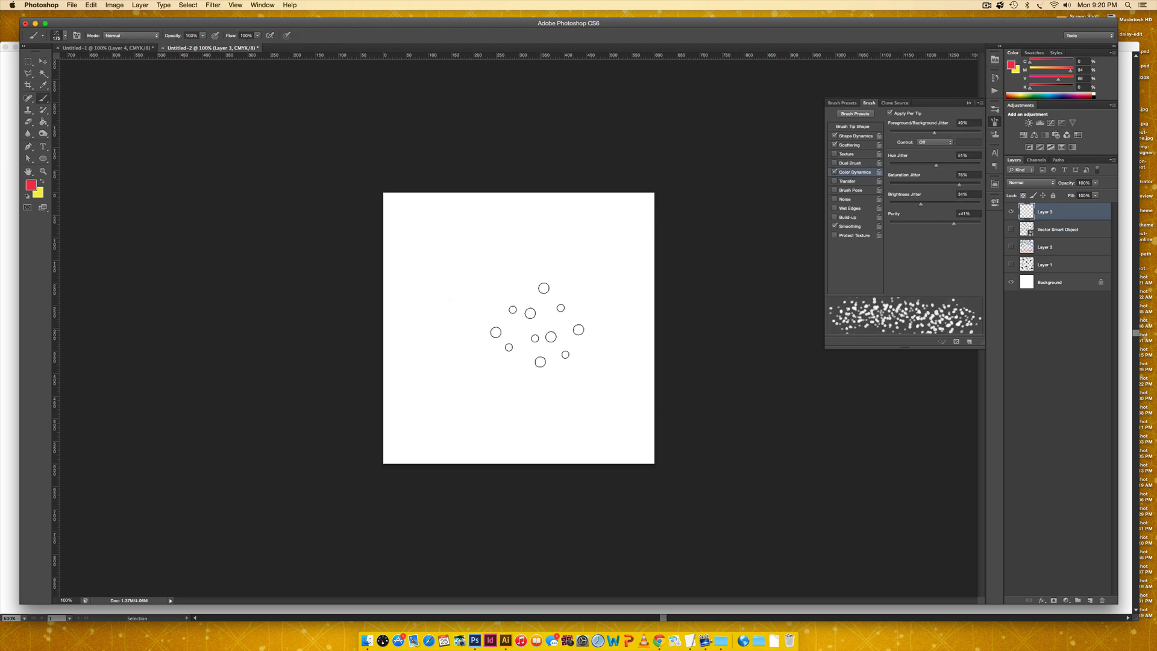
Select the newly saved 'square' brush from the Brush Presets list
click(854, 114)
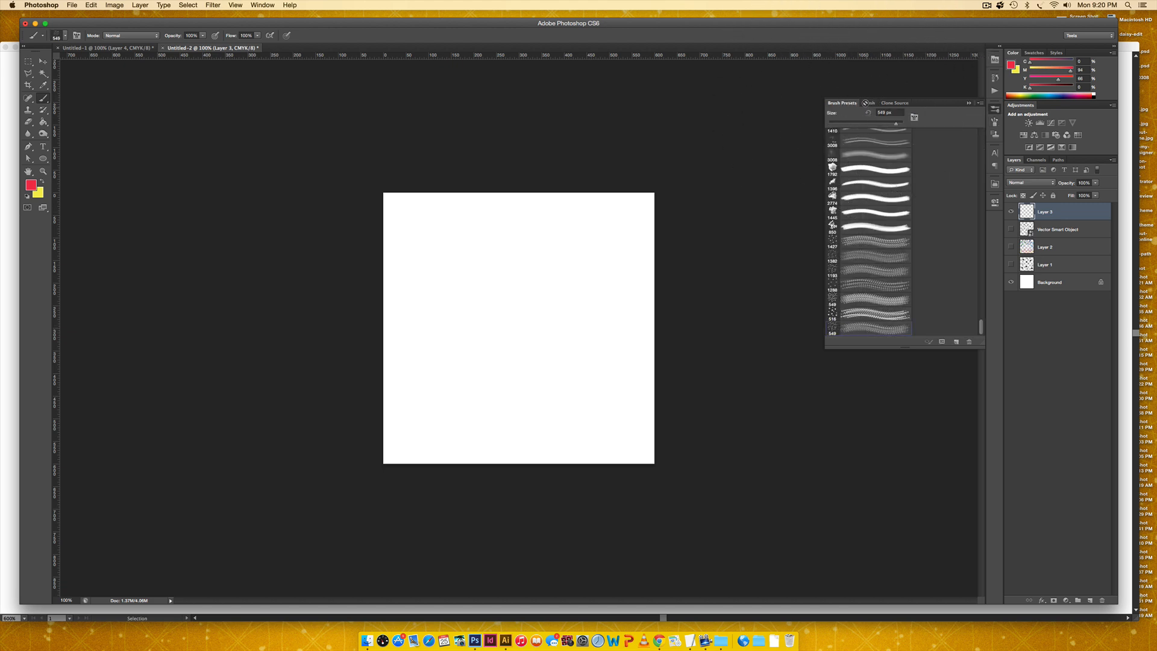
click(868, 102)
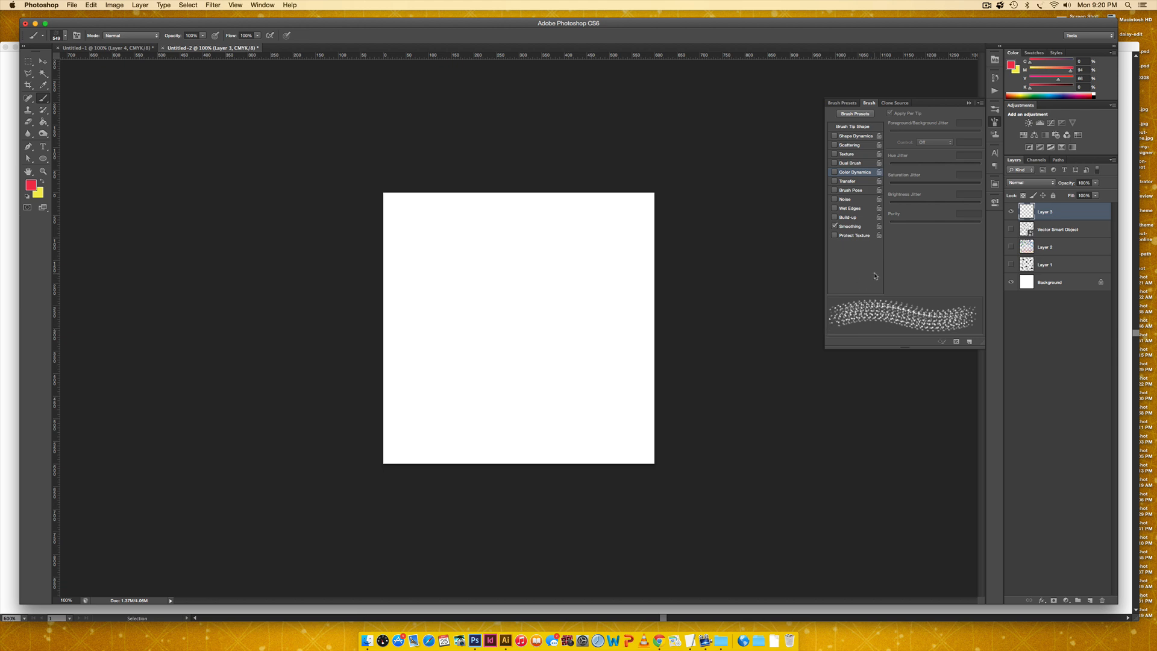
Enable Shape Dynamics with 50% size jitter and 0% angle and roundness jitter
click(835, 135)
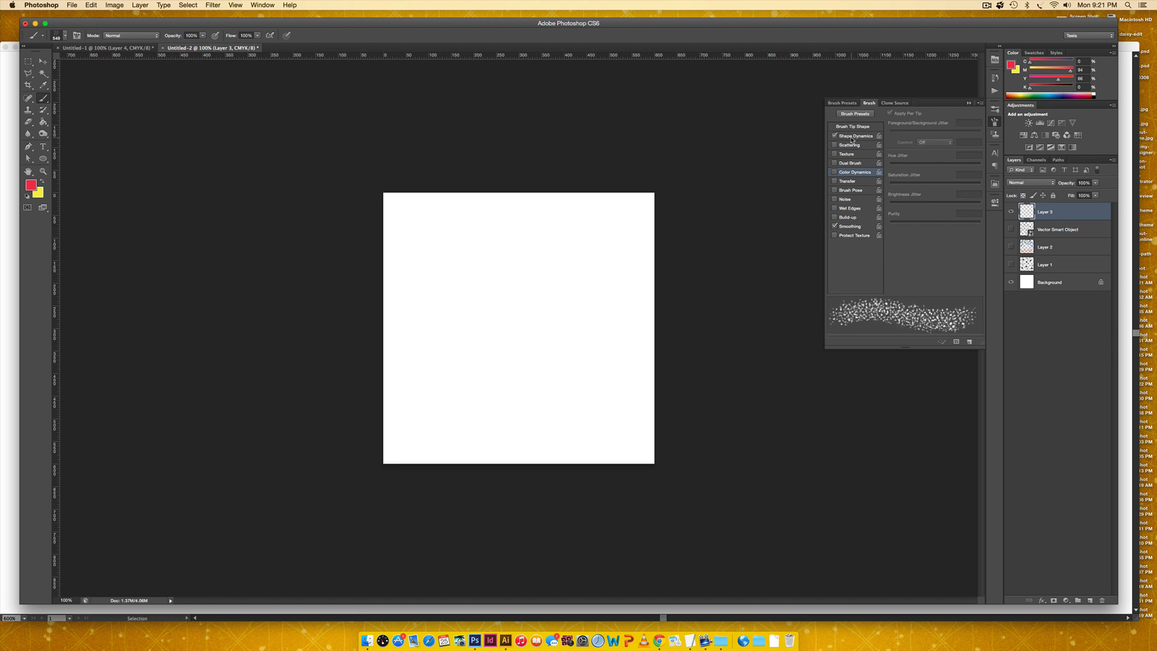
click(856, 136)
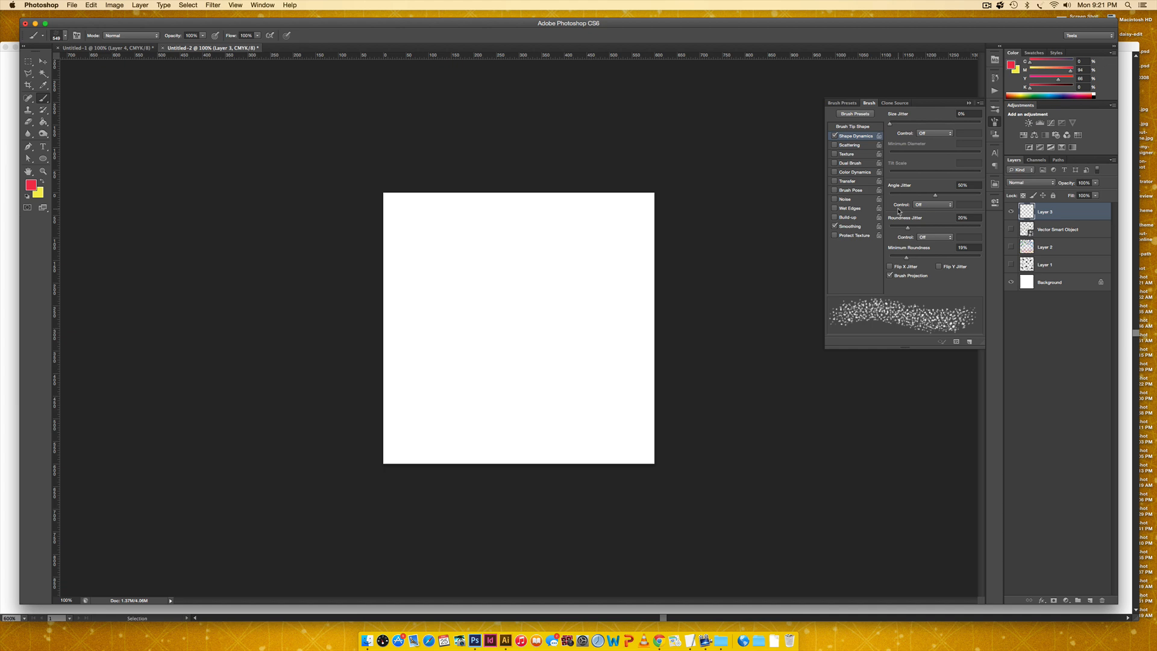
mouse_move(901, 190)
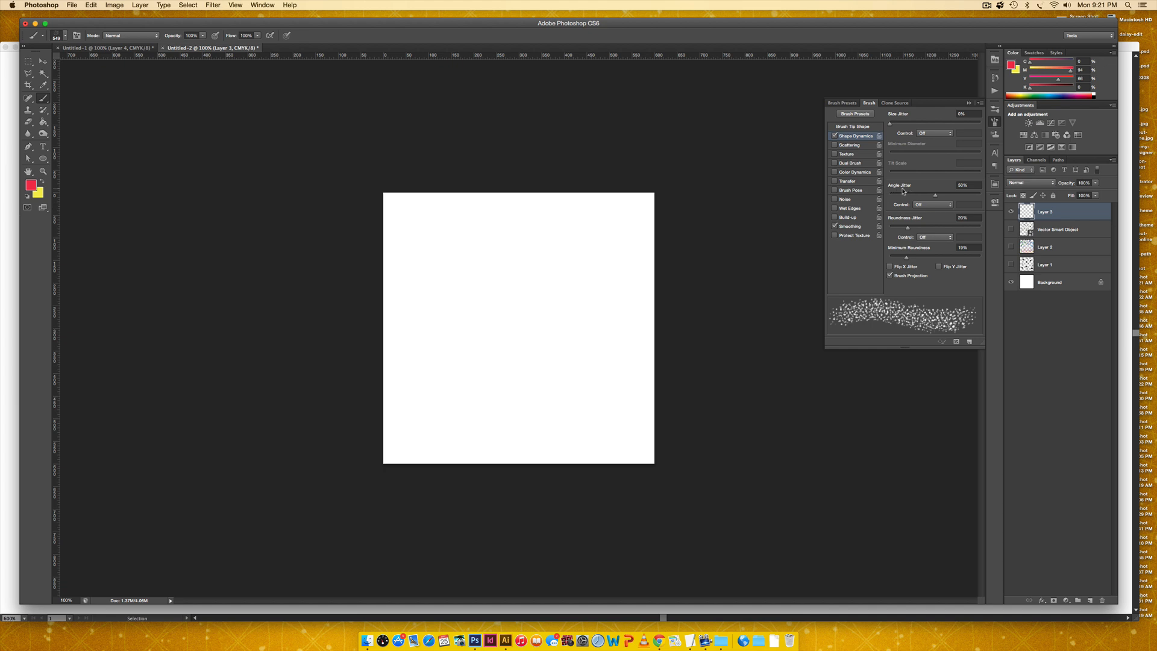
mouse_move(928, 193)
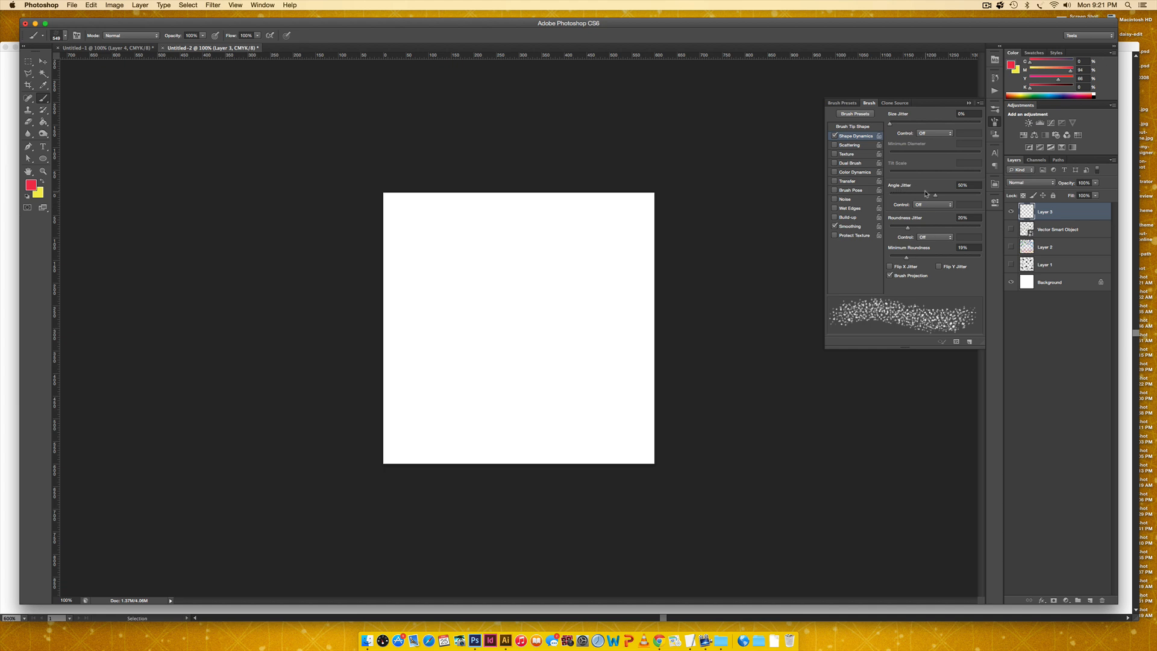
mouse_move(926, 194)
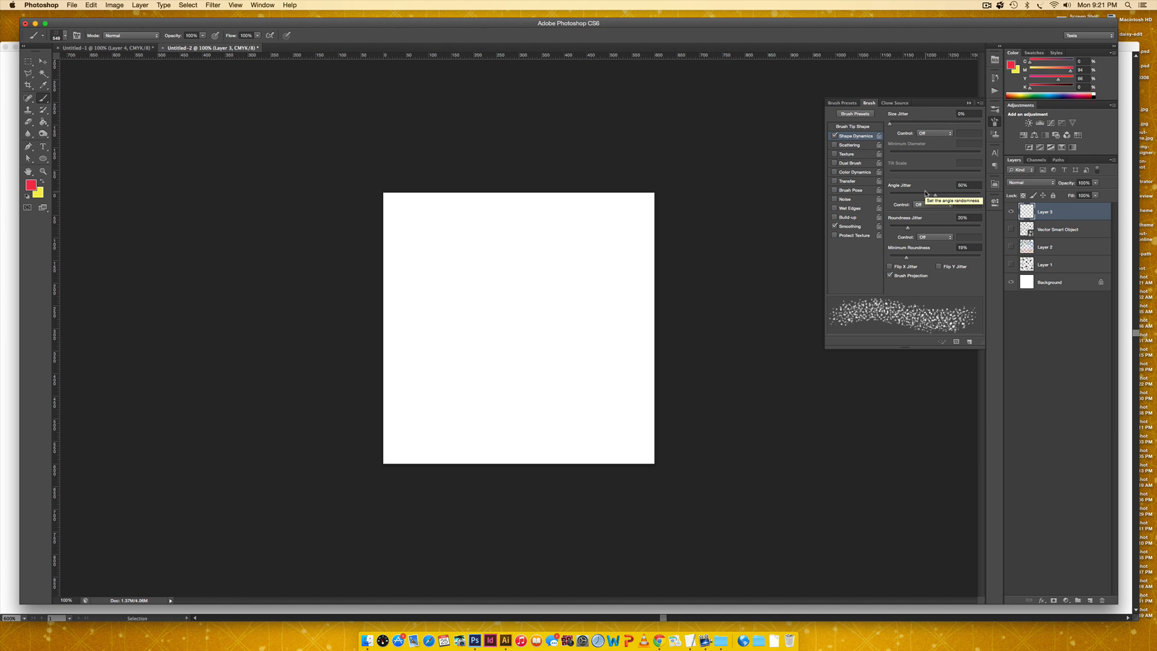
mouse_move(892, 121)
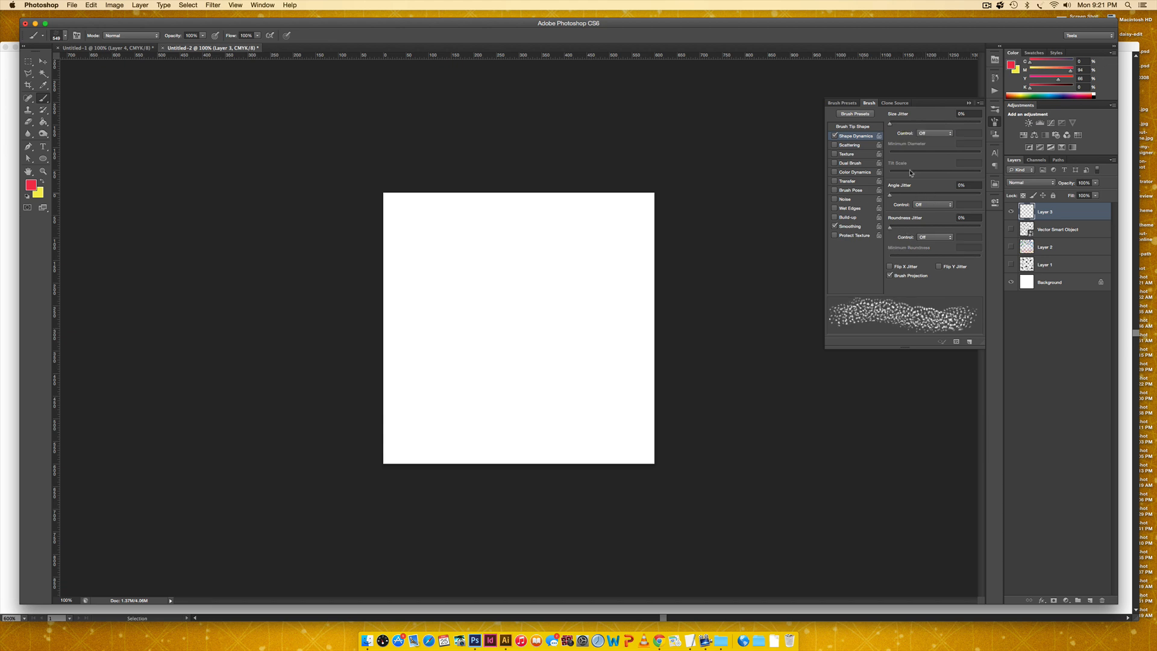
drag(894, 121, 908, 122)
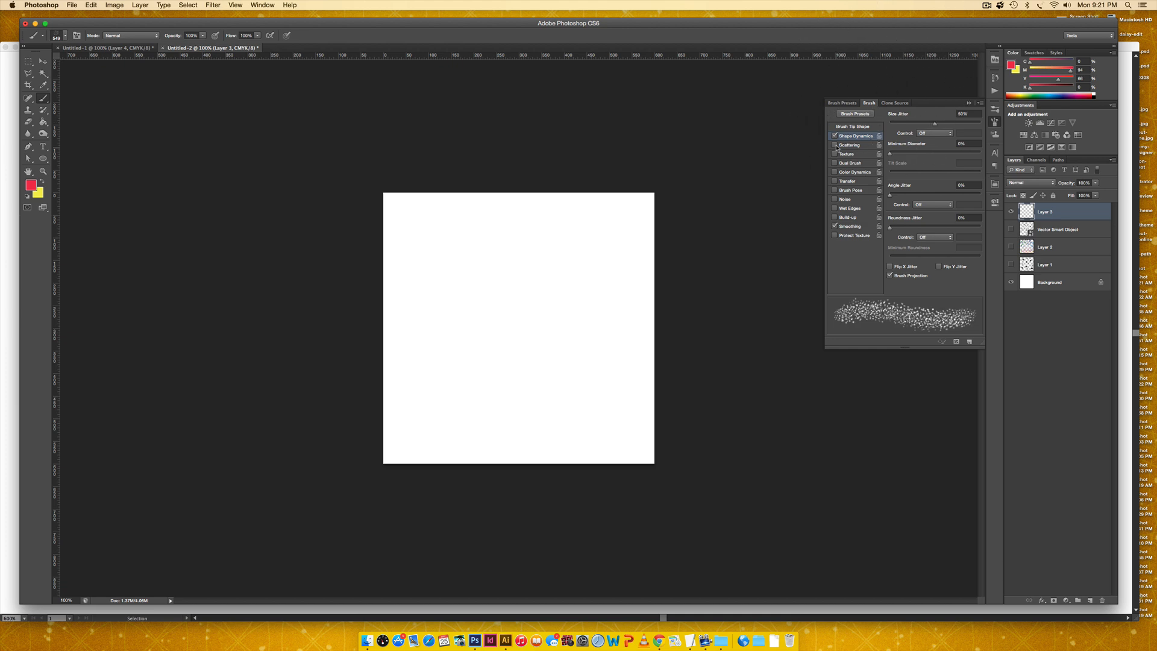
Turn on Scattering at about 109% and enable Color Dynamics
click(850, 144)
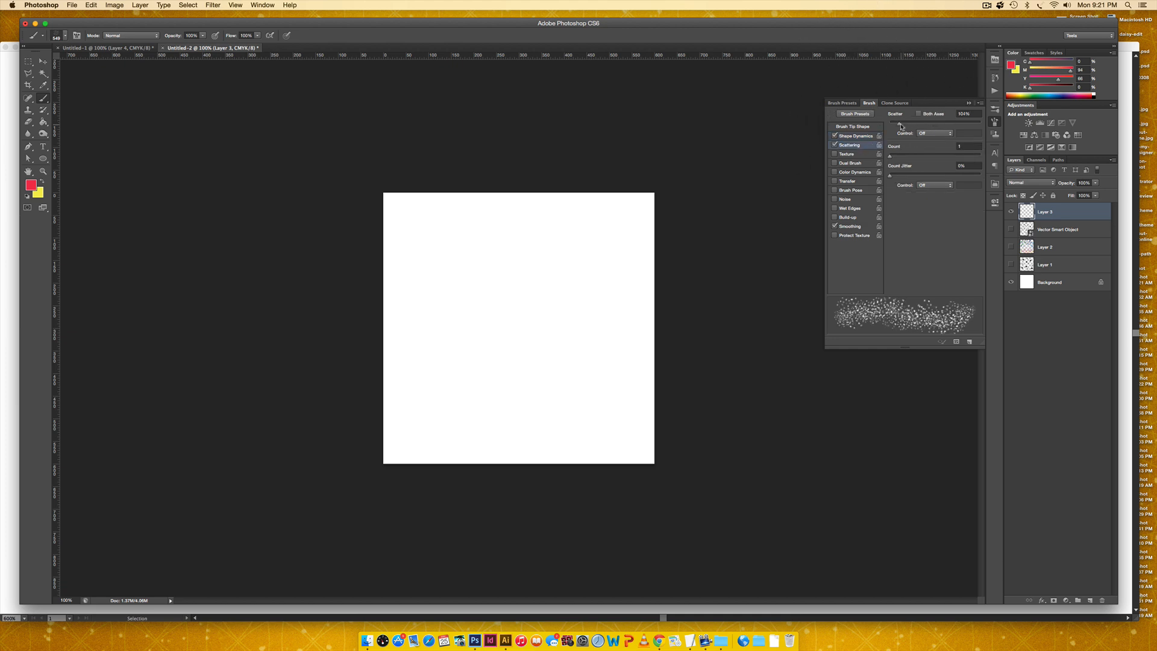
drag(953, 119, 974, 119)
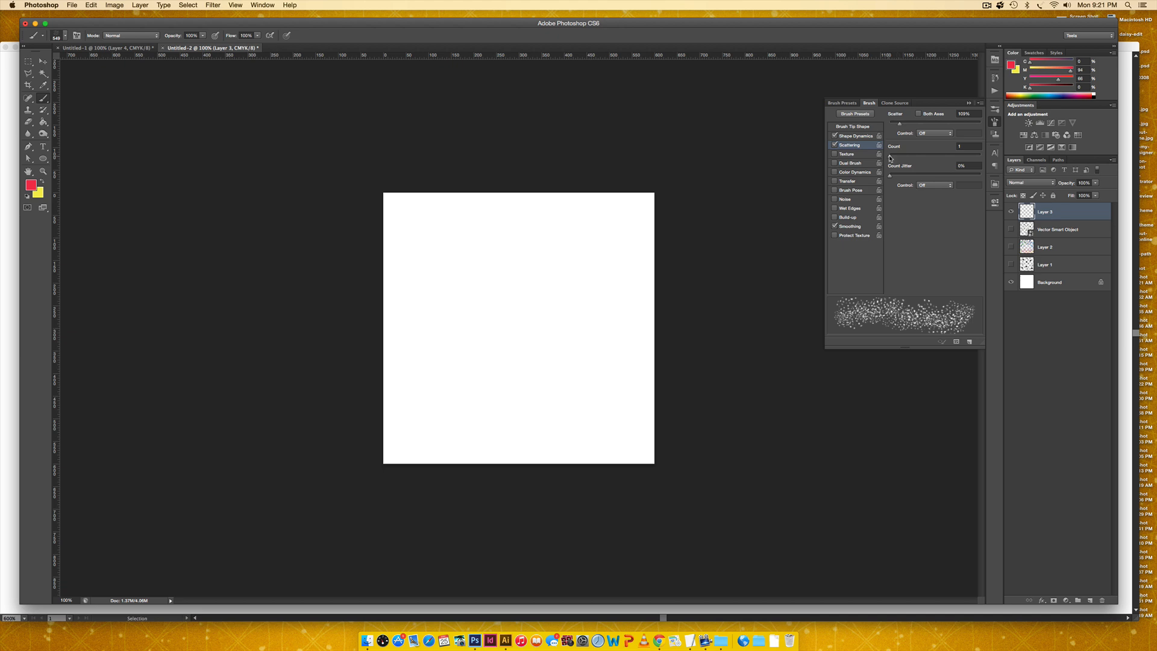
click(959, 145)
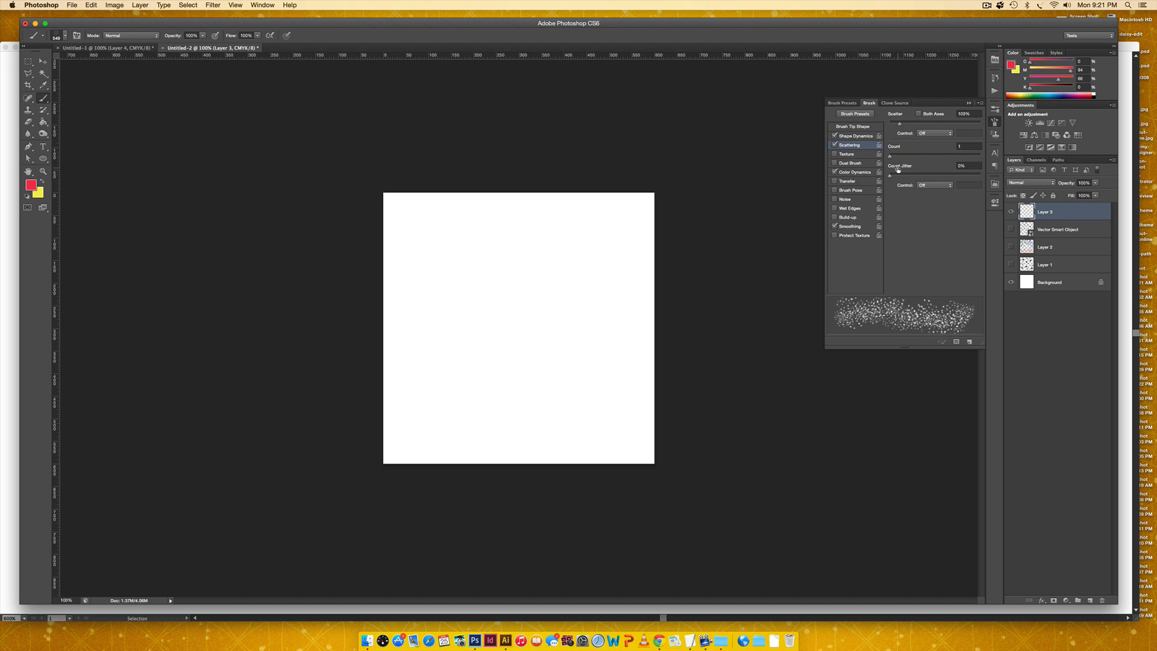
Settle Color Dynamics saturation jitter near three-quarters, alongside 51% hue and 34% brightness jitter
click(855, 172)
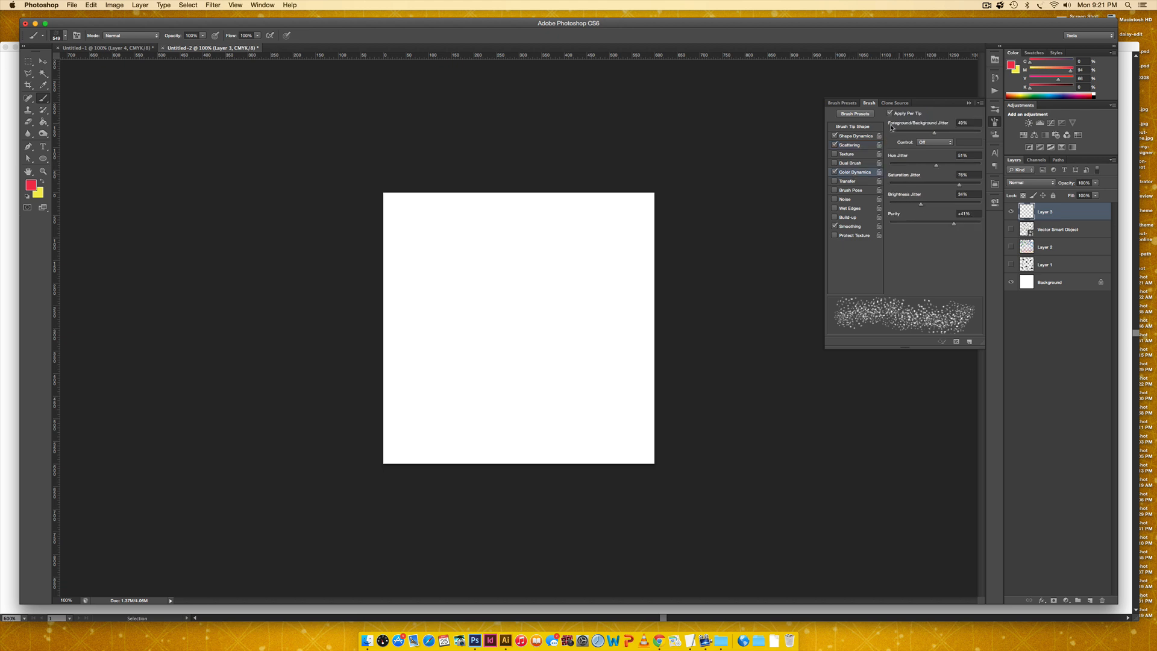
mouse_move(930, 121)
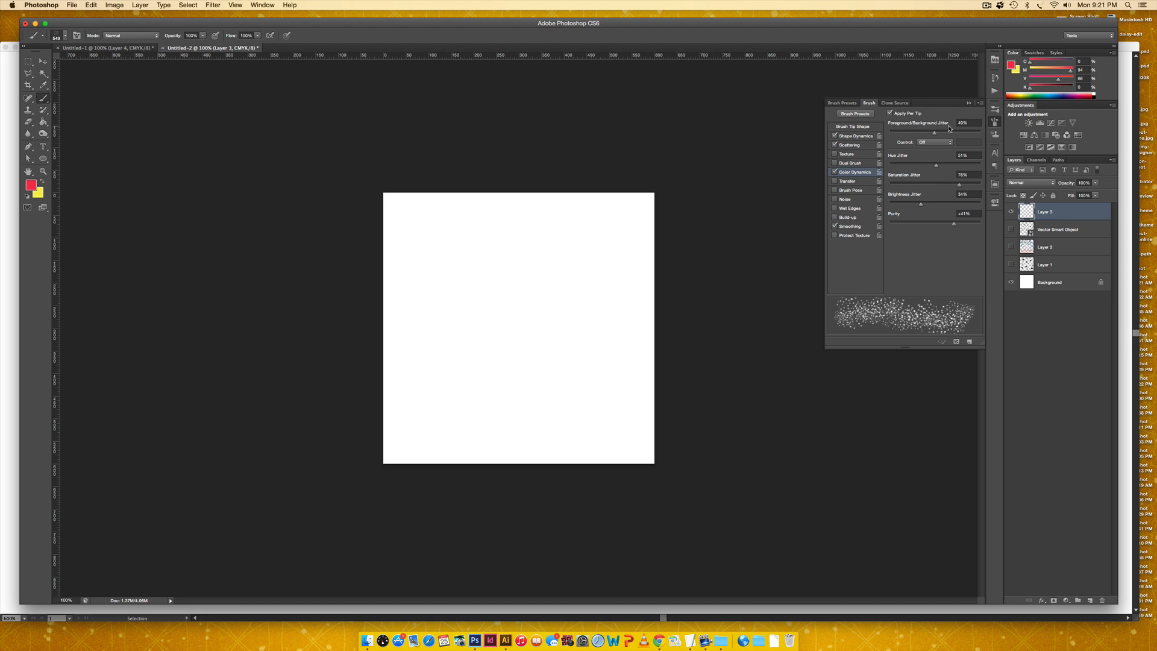
mouse_move(953, 132)
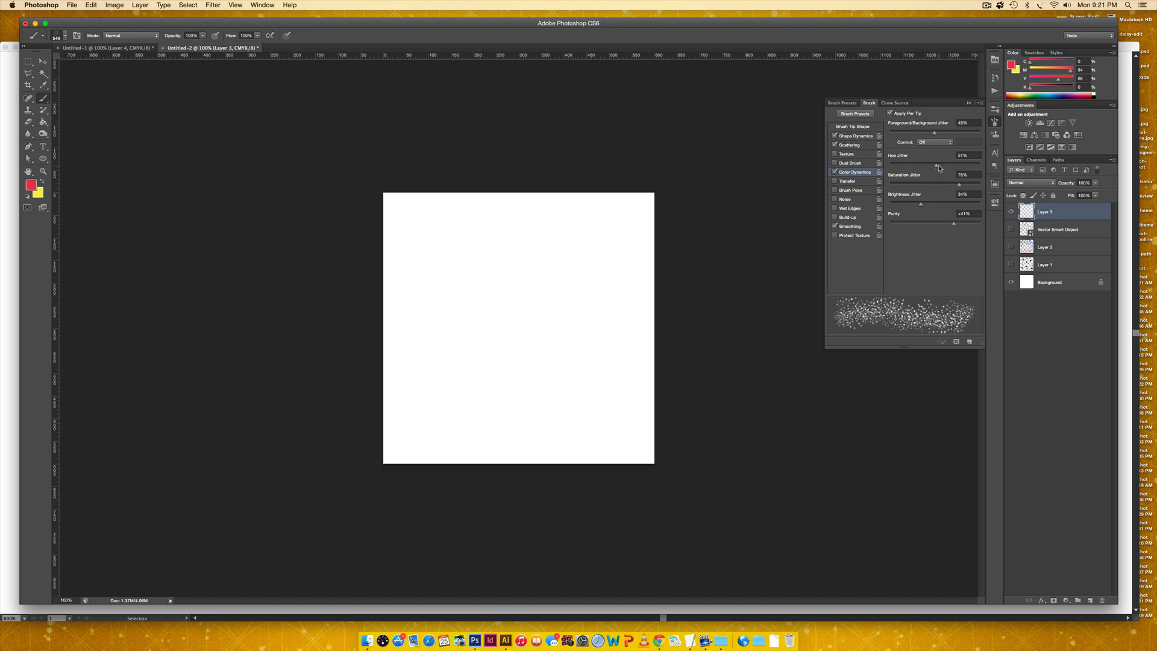
drag(952, 166, 941, 182)
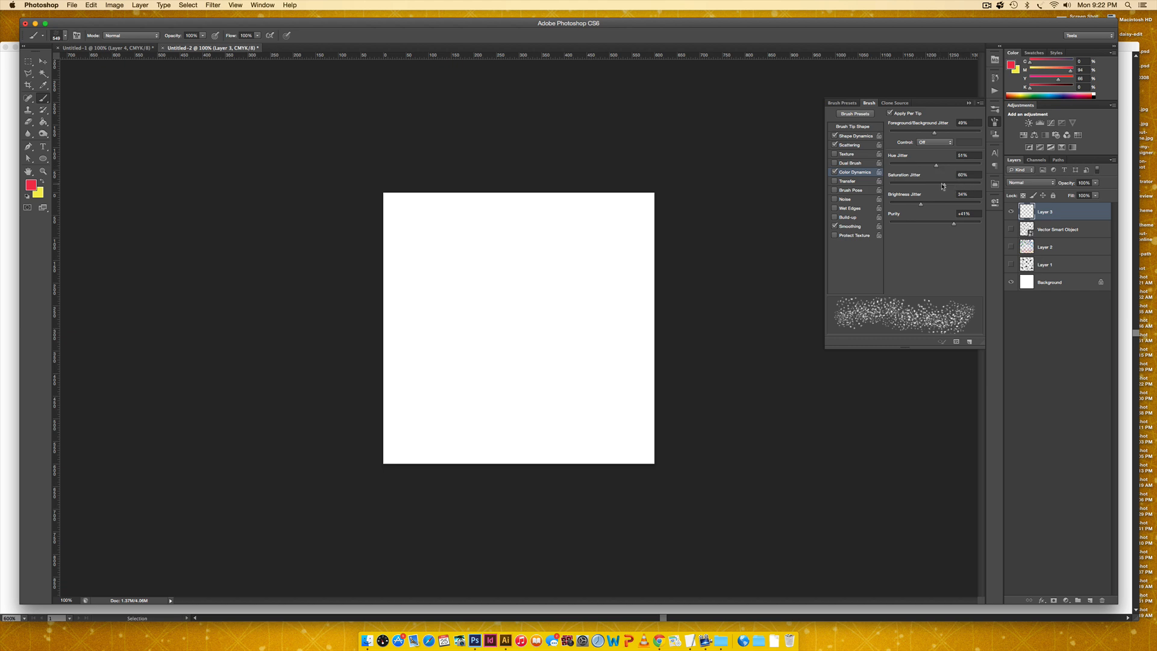
drag(951, 182, 959, 182)
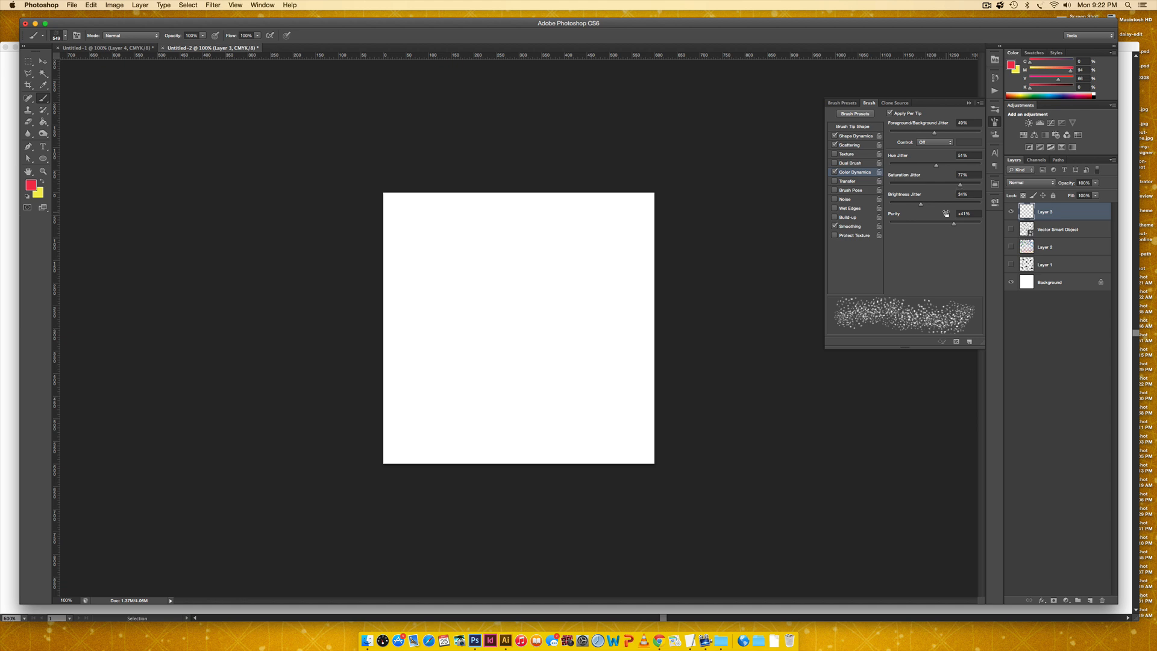
drag(953, 183, 897, 183)
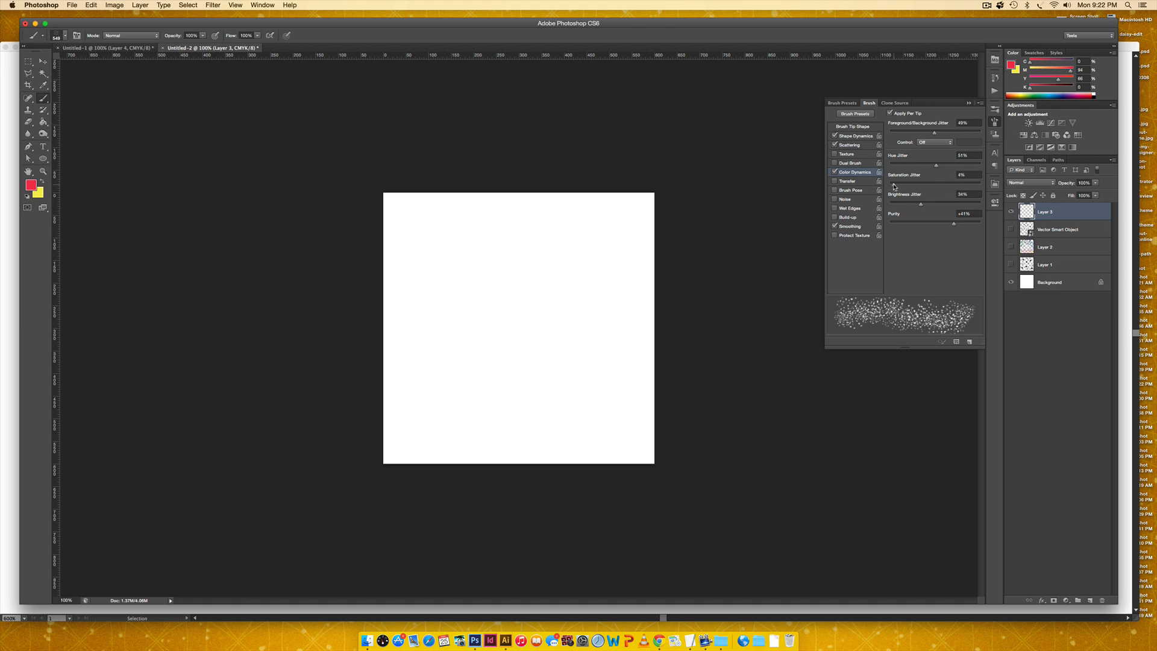
drag(921, 182, 956, 182)
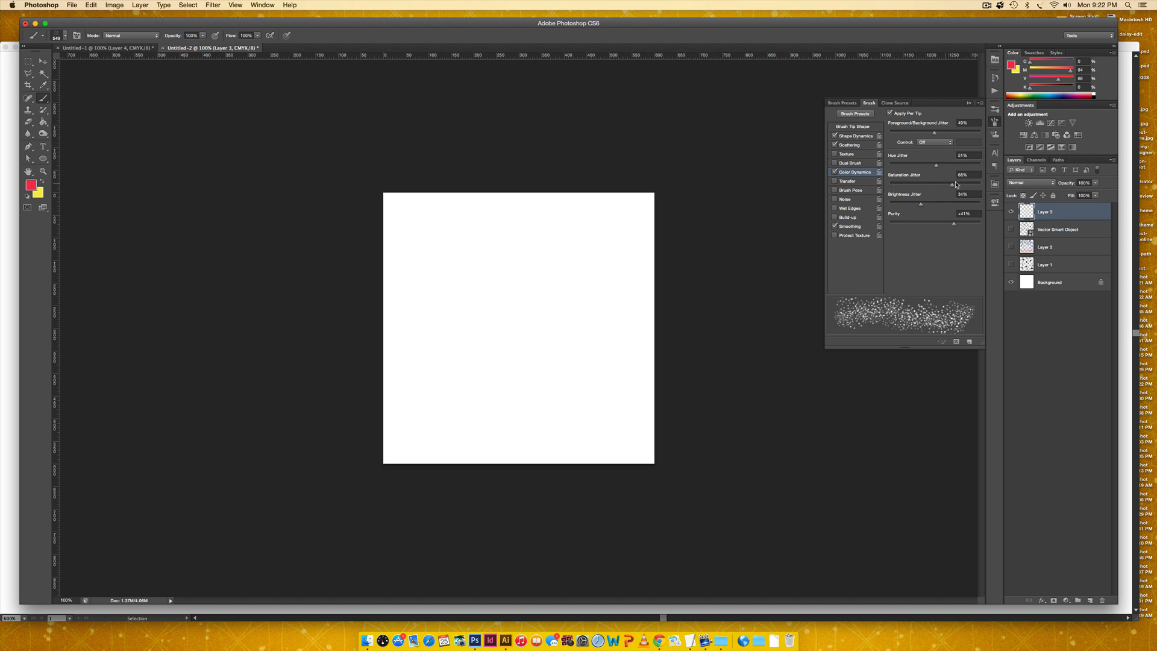
drag(955, 183, 952, 184)
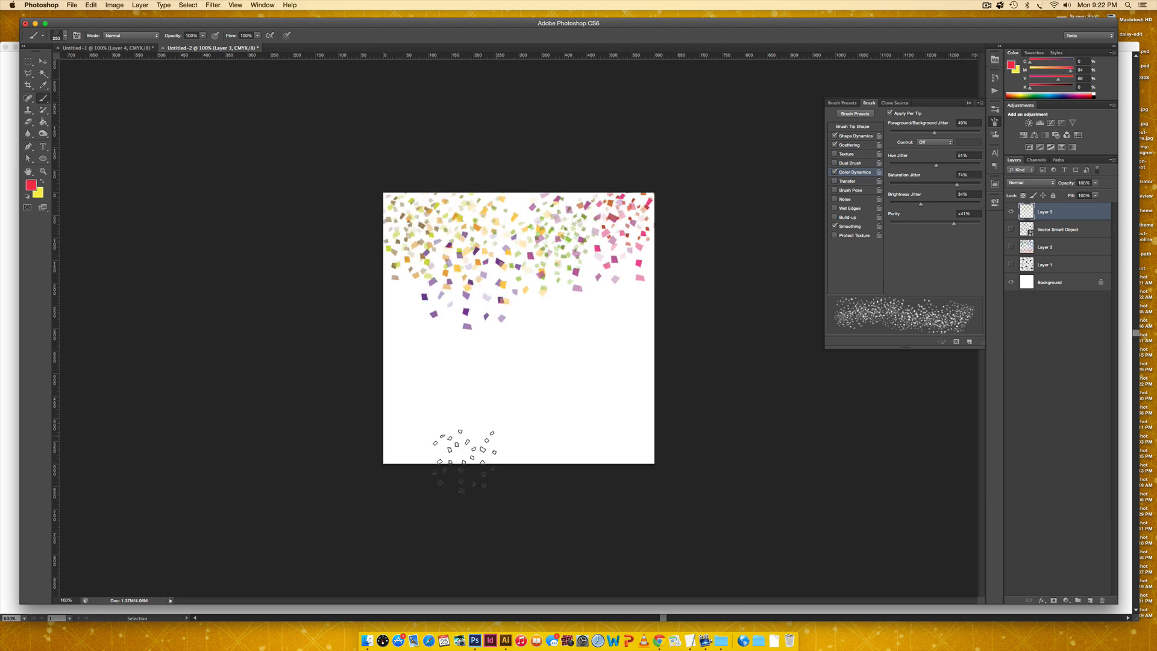
Paint a band of multicoloured square confetti along the bottom of the canvas
drag(465, 450, 694, 443)
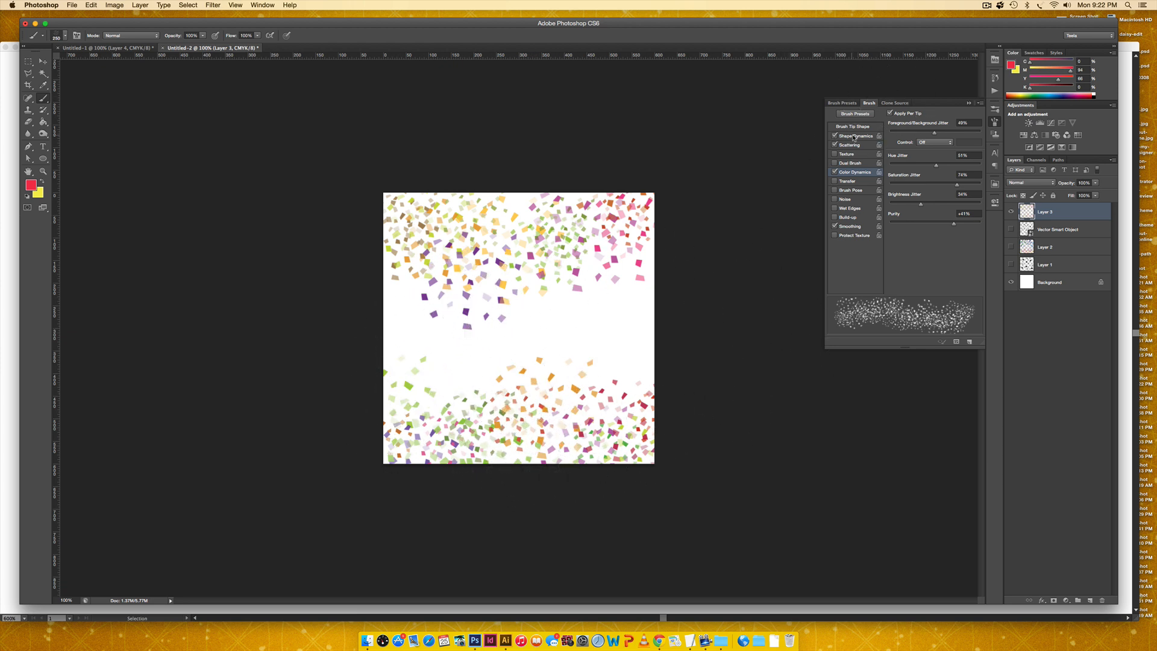
click(855, 135)
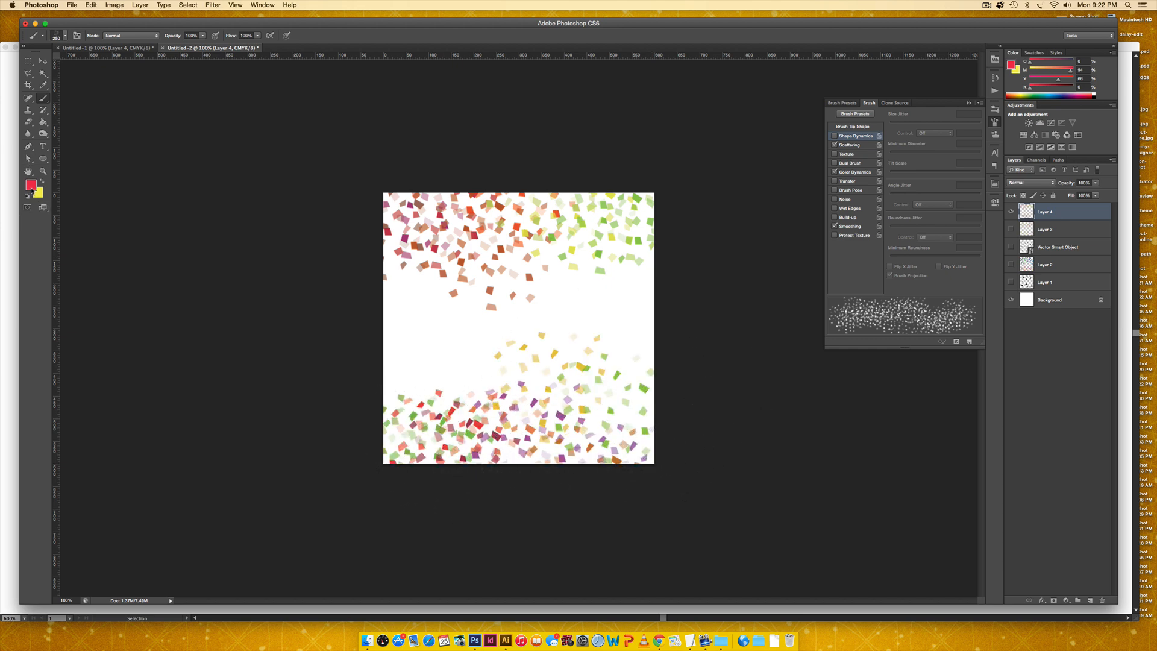
Set the background colour to magenta for the teal-and-purple confetti bands
click(30, 185)
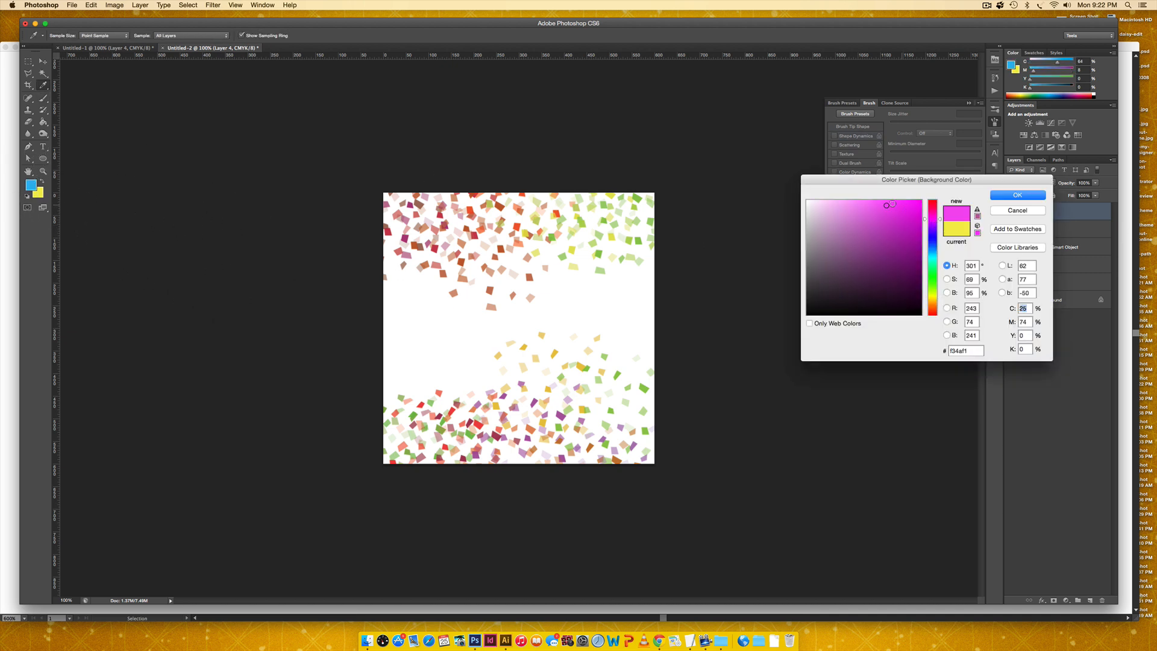
click(1017, 195)
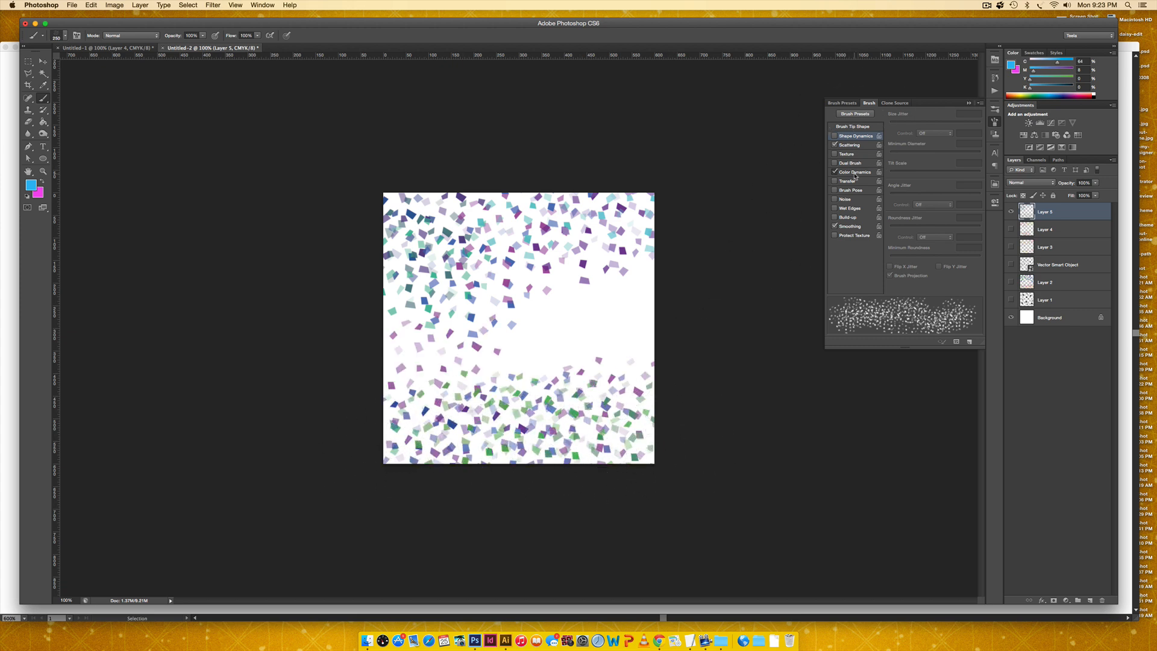
click(855, 172)
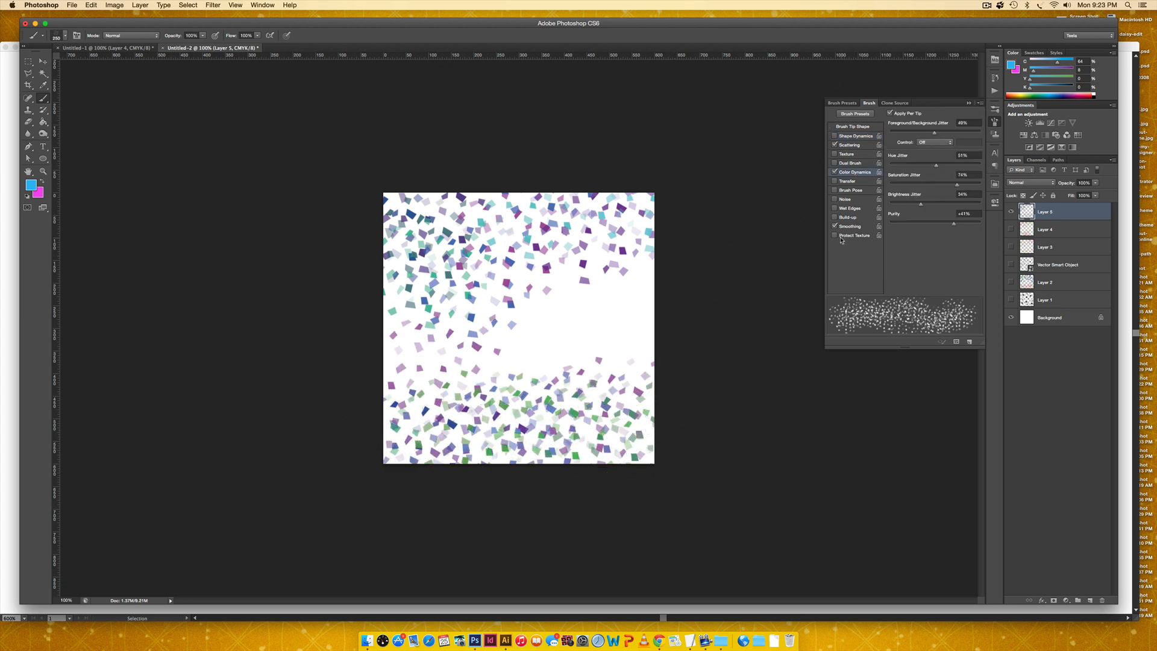